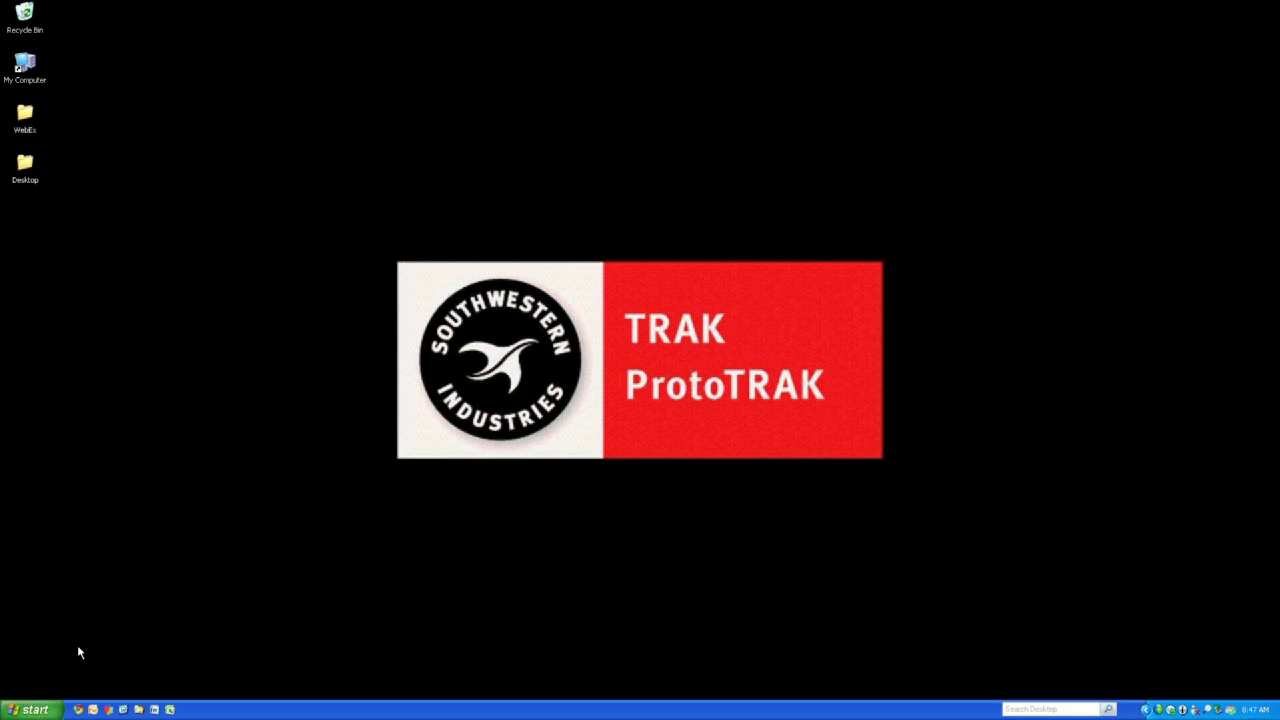
From Start > My Computer, show the installation CD's files.
{"action": "left_click", "coordinate": [30, 708]}
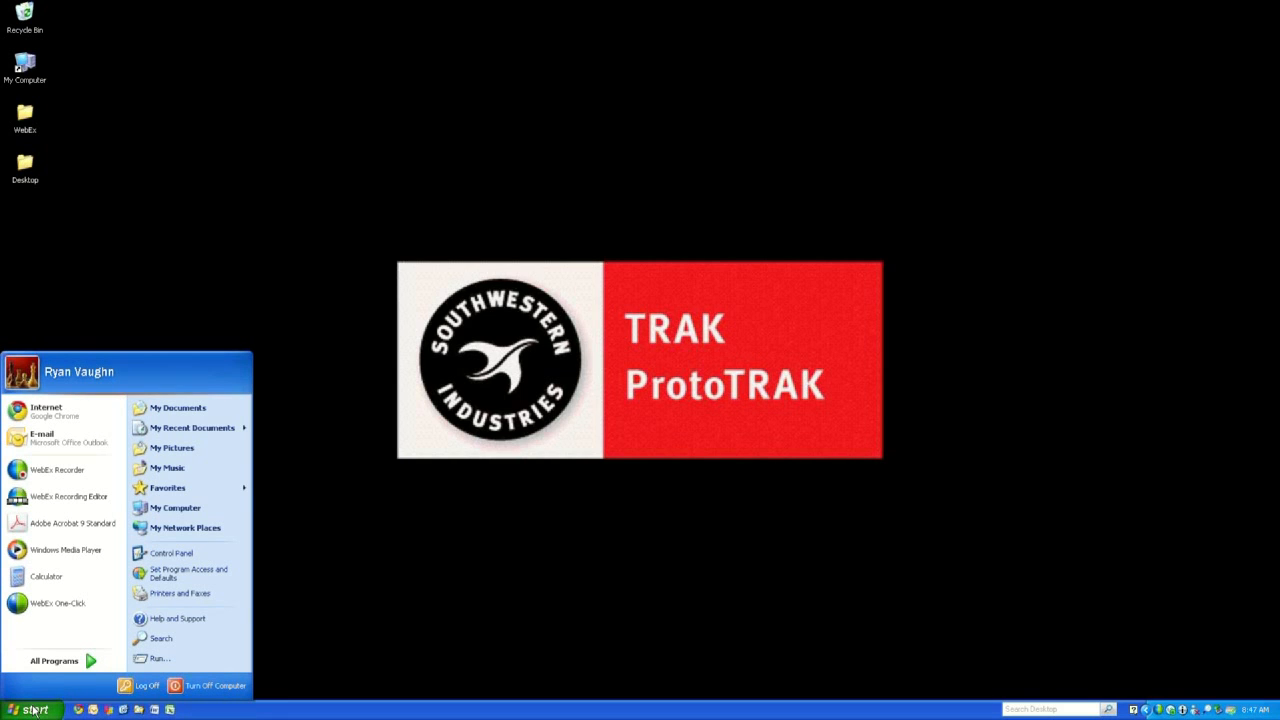
{"action": "mouse_move", "coordinate": [176, 508]}
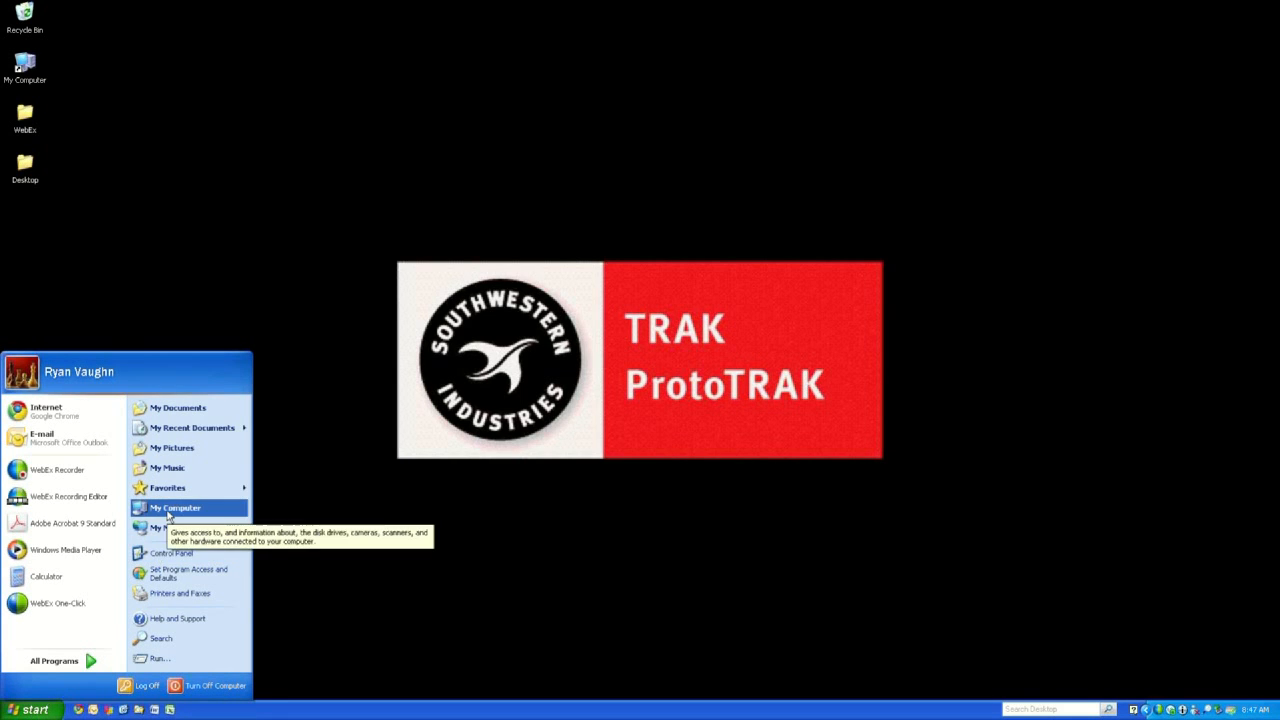
{"action": "left_click", "coordinate": [178, 508]}
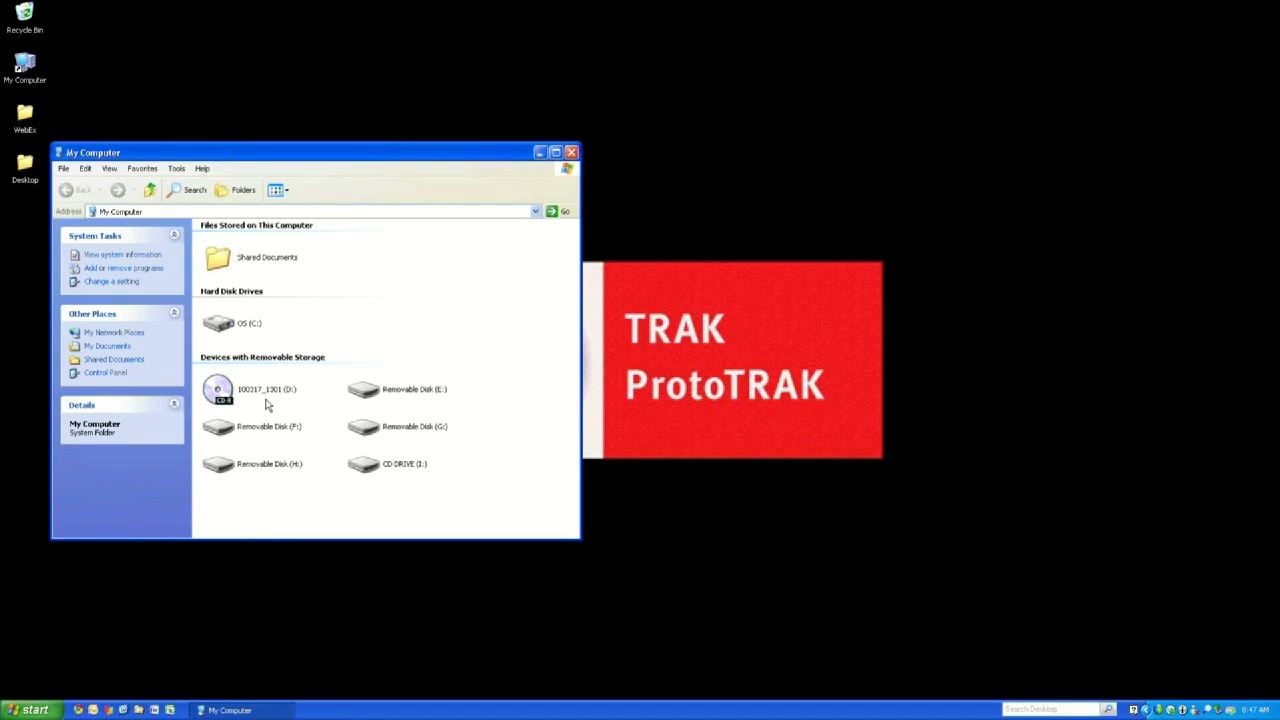
{"action": "mouse_move", "coordinate": [264, 410]}
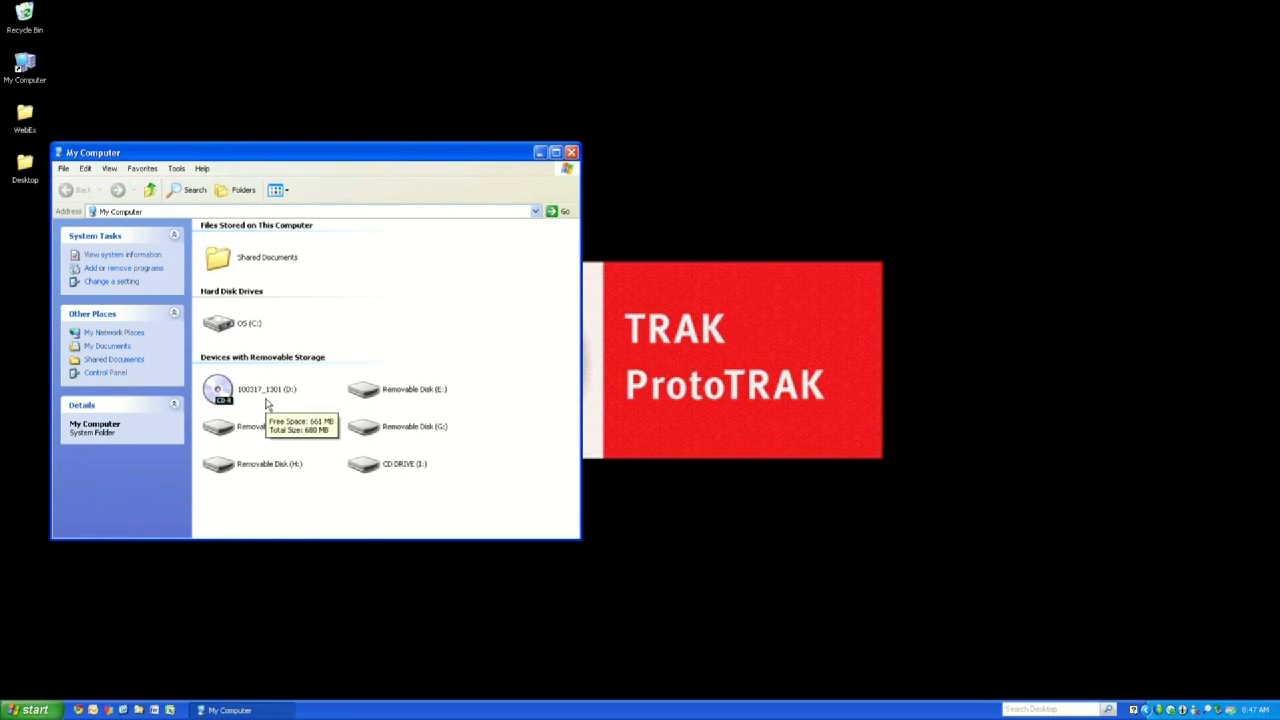
{"action": "double_click", "coordinate": [218, 388]}
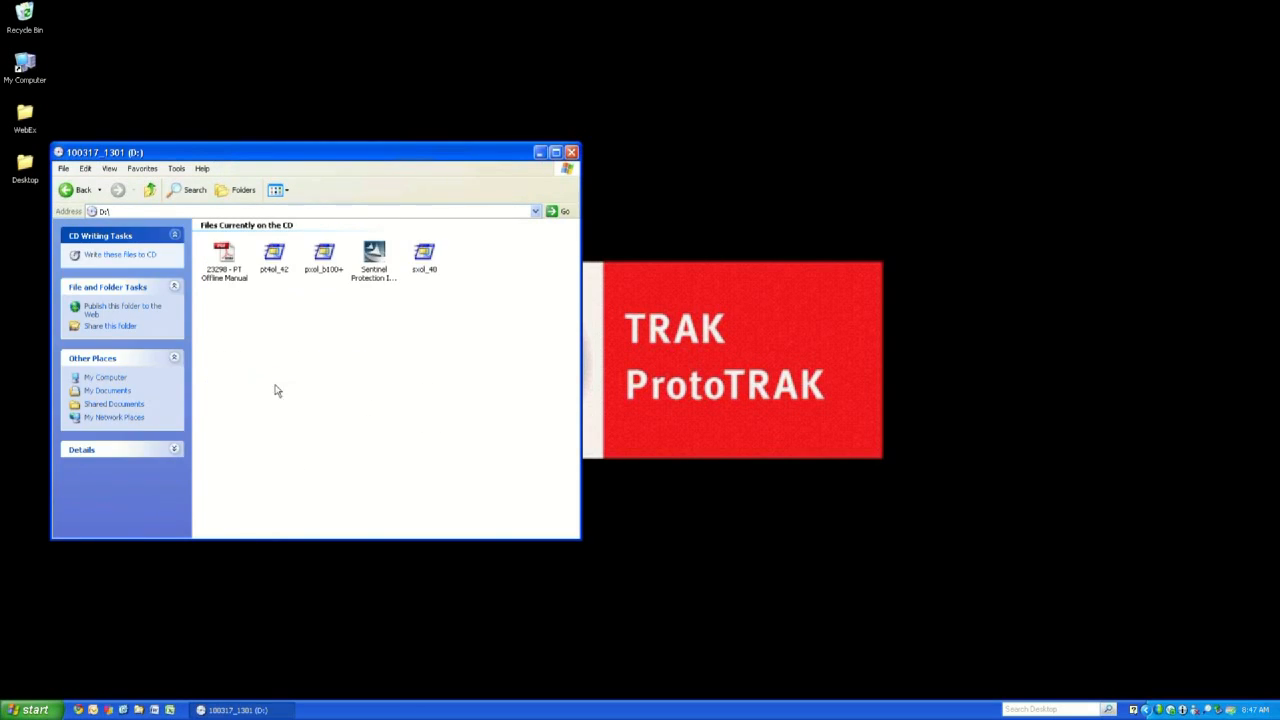
{"action": "mouse_move", "coordinate": [420, 280]}
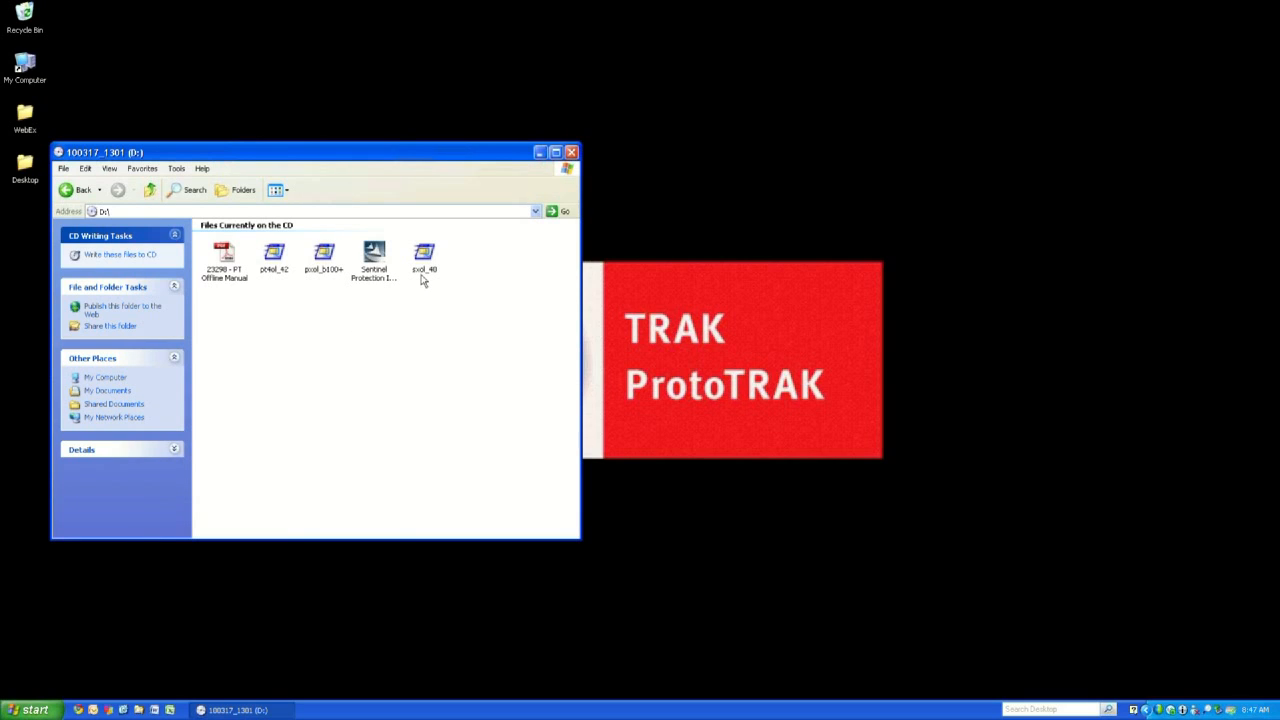
{"action": "mouse_move", "coordinate": [424, 256]}
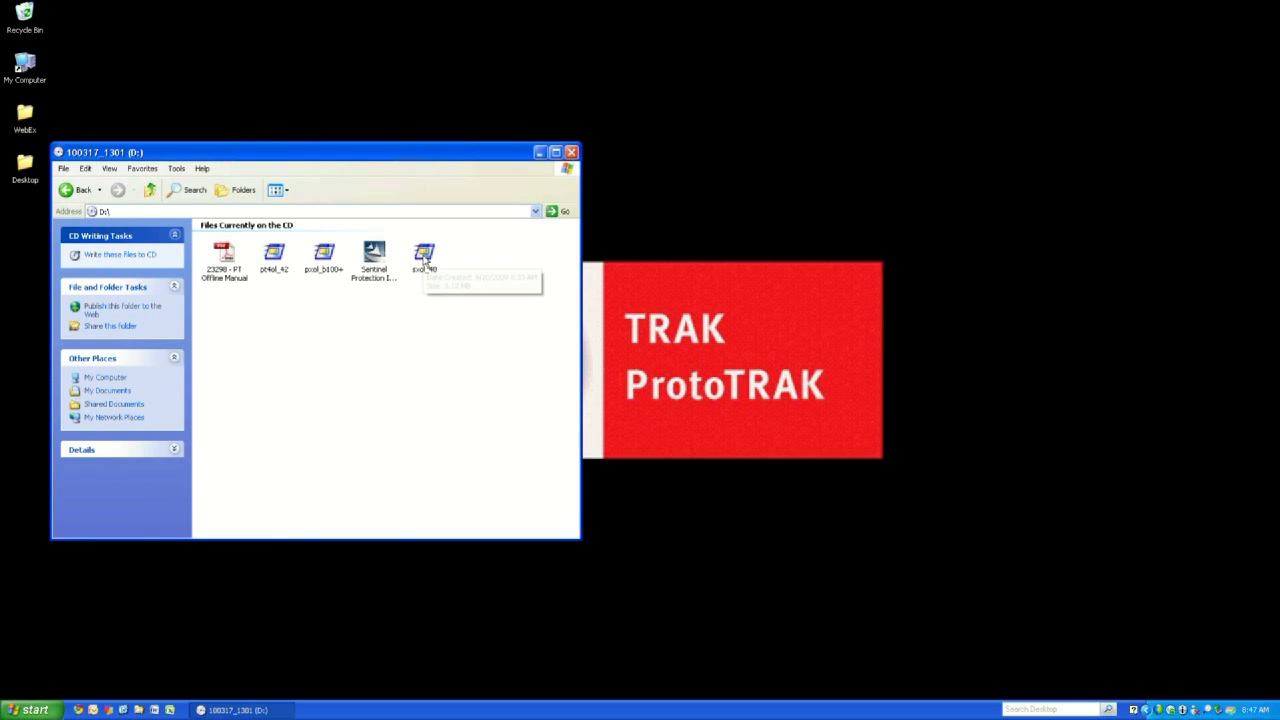
Run the self-extracting offline software exe, unzip it to the hard drive, acknowledge success and close the extractor.
{"action": "double_click", "coordinate": [424, 256]}
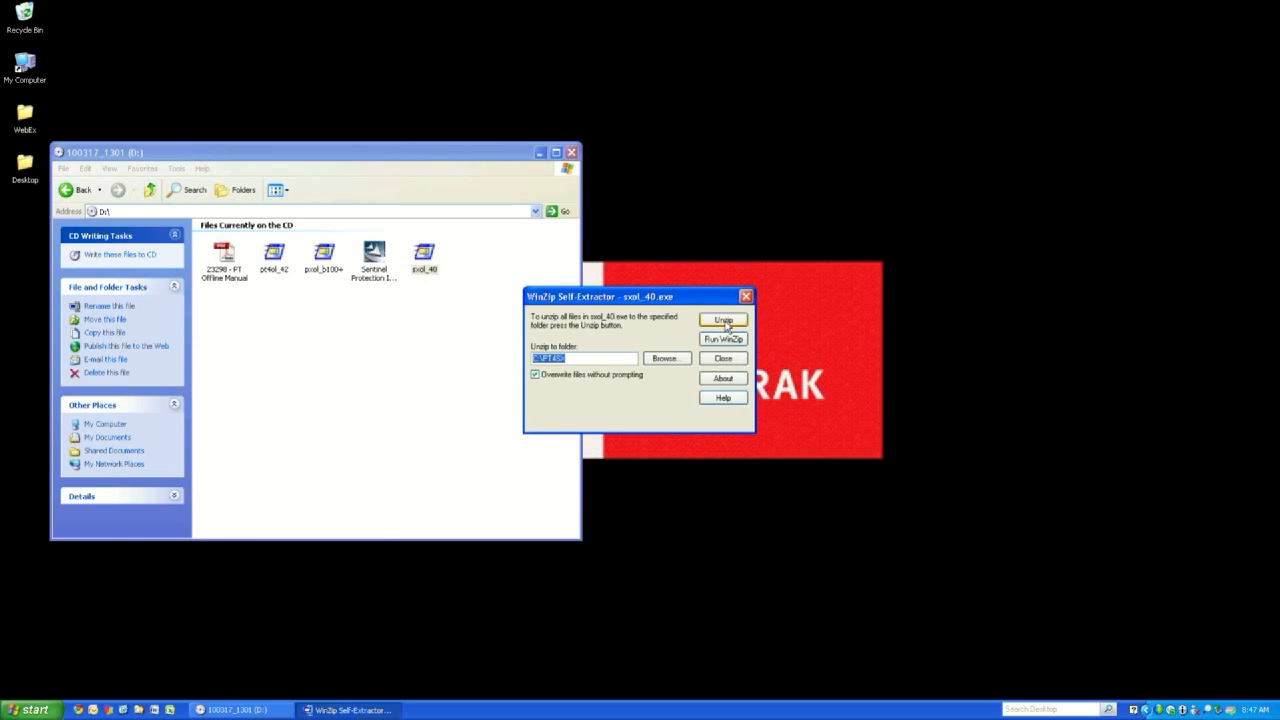
{"action": "left_click", "coordinate": [724, 320]}
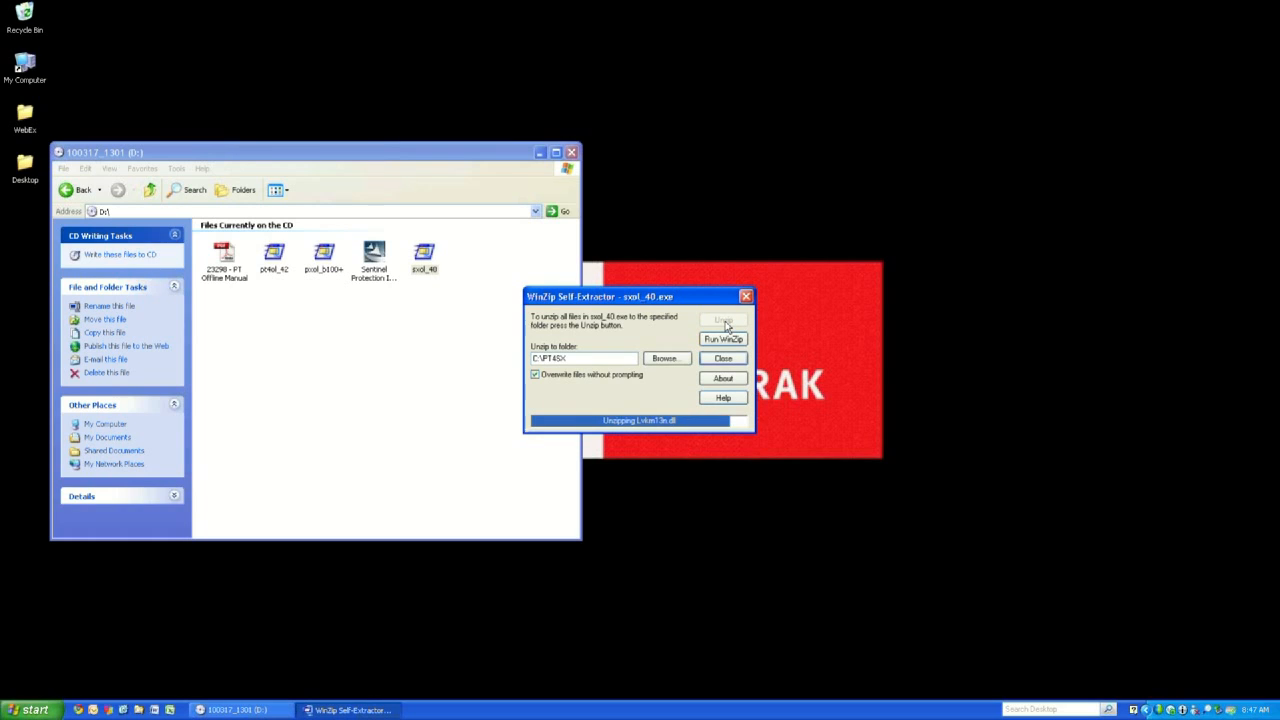
{"action": "left_click", "coordinate": [724, 320]}
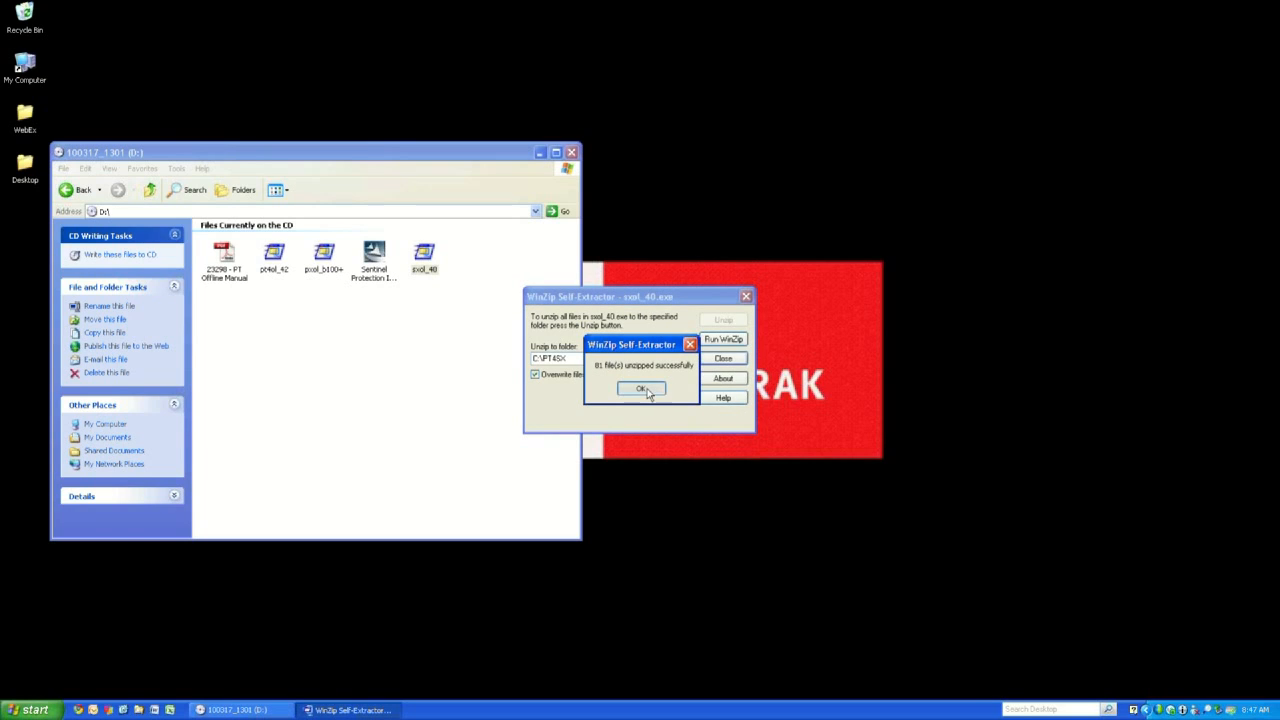
{"action": "left_click", "coordinate": [642, 388]}
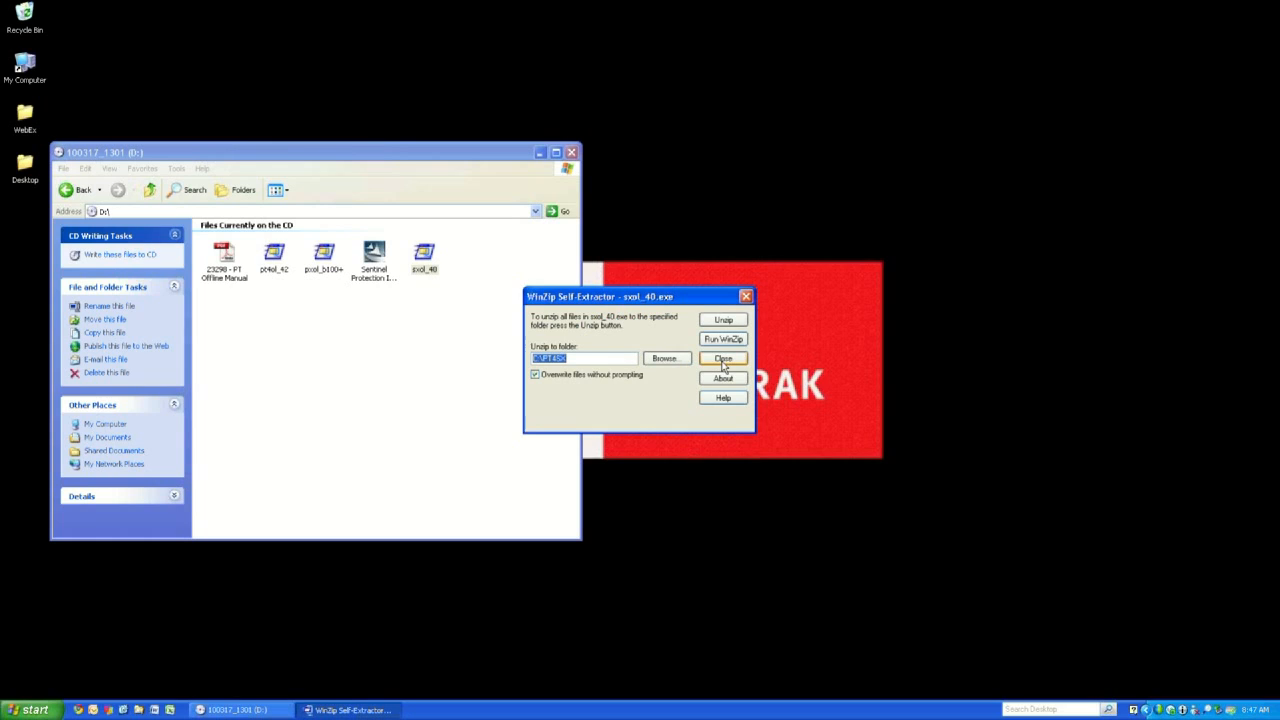
{"action": "left_click", "coordinate": [724, 358]}
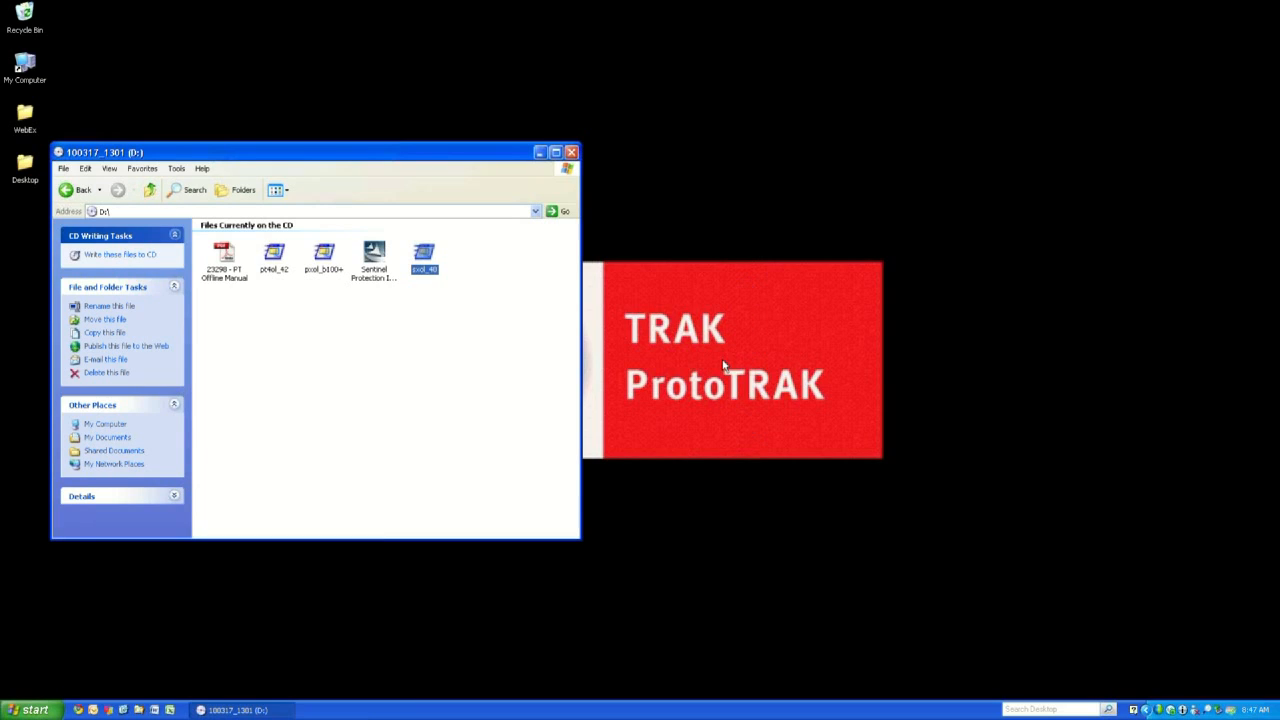
{"action": "mouse_move", "coordinate": [484, 328]}
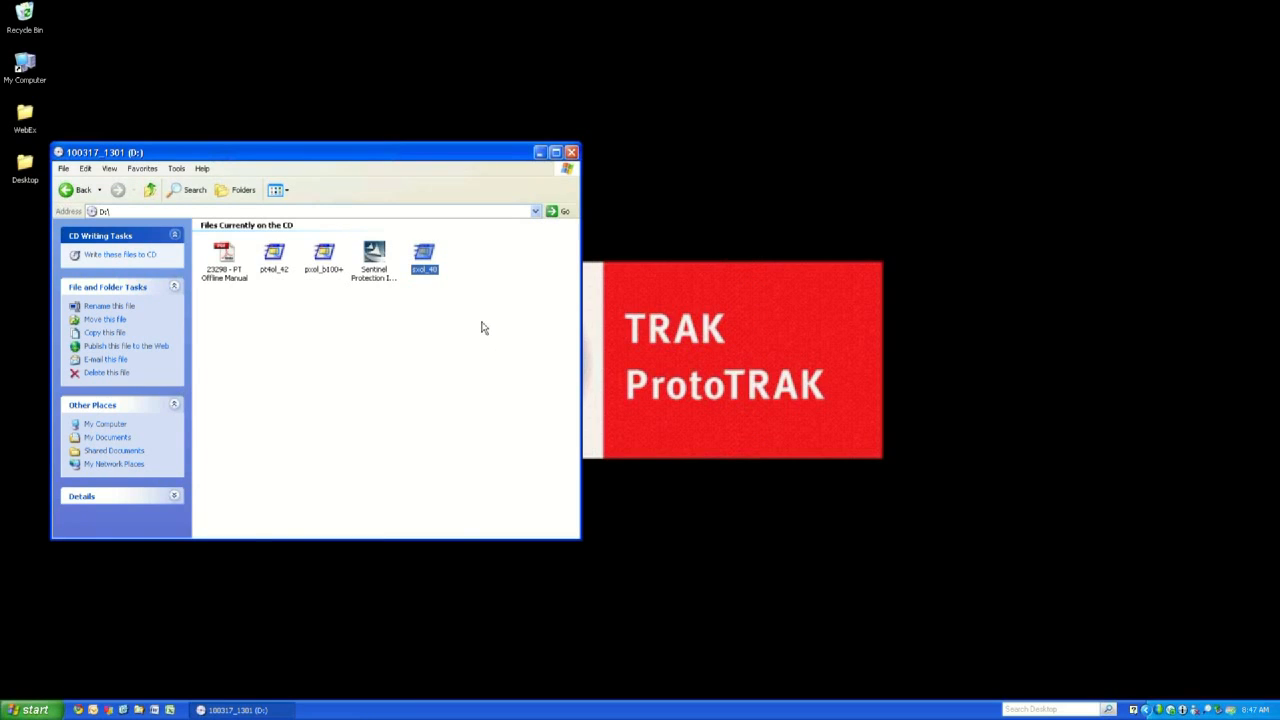
Browse to C:\PT4SX and send a shortcut of the PT4SX executable to the desktop.
{"action": "left_click", "coordinate": [572, 152]}
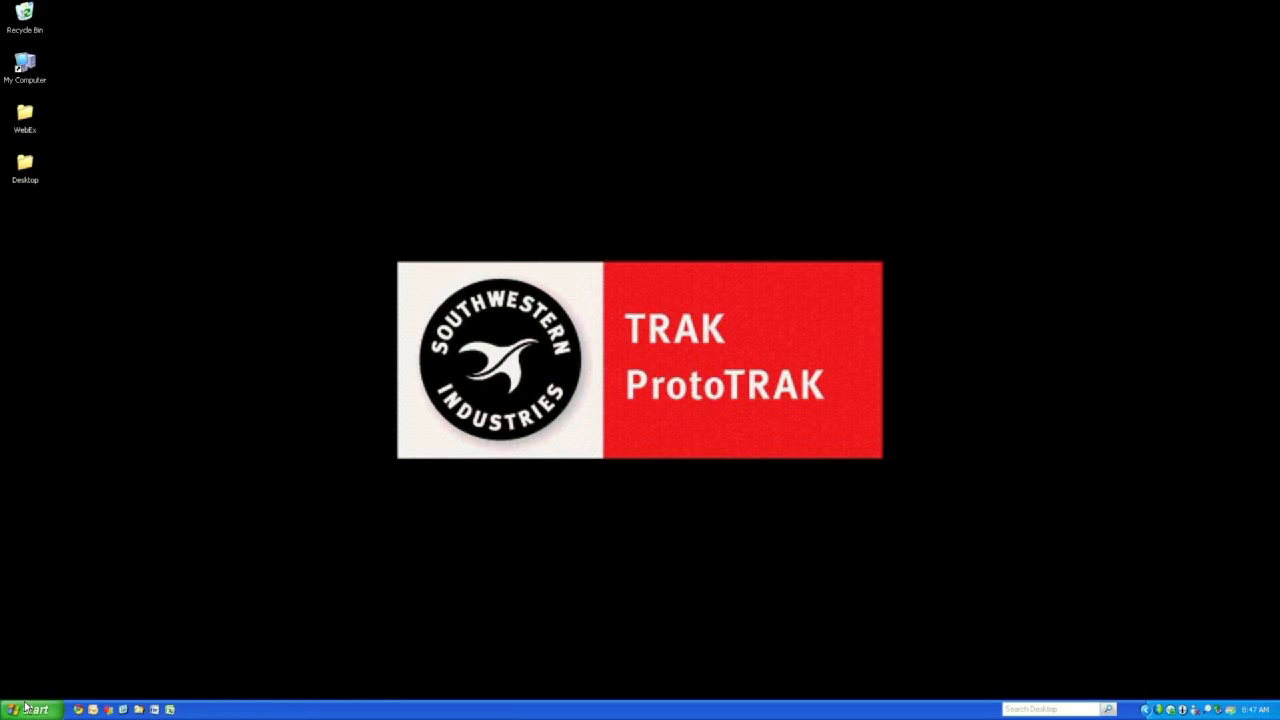
{"action": "left_click", "coordinate": [30, 708]}
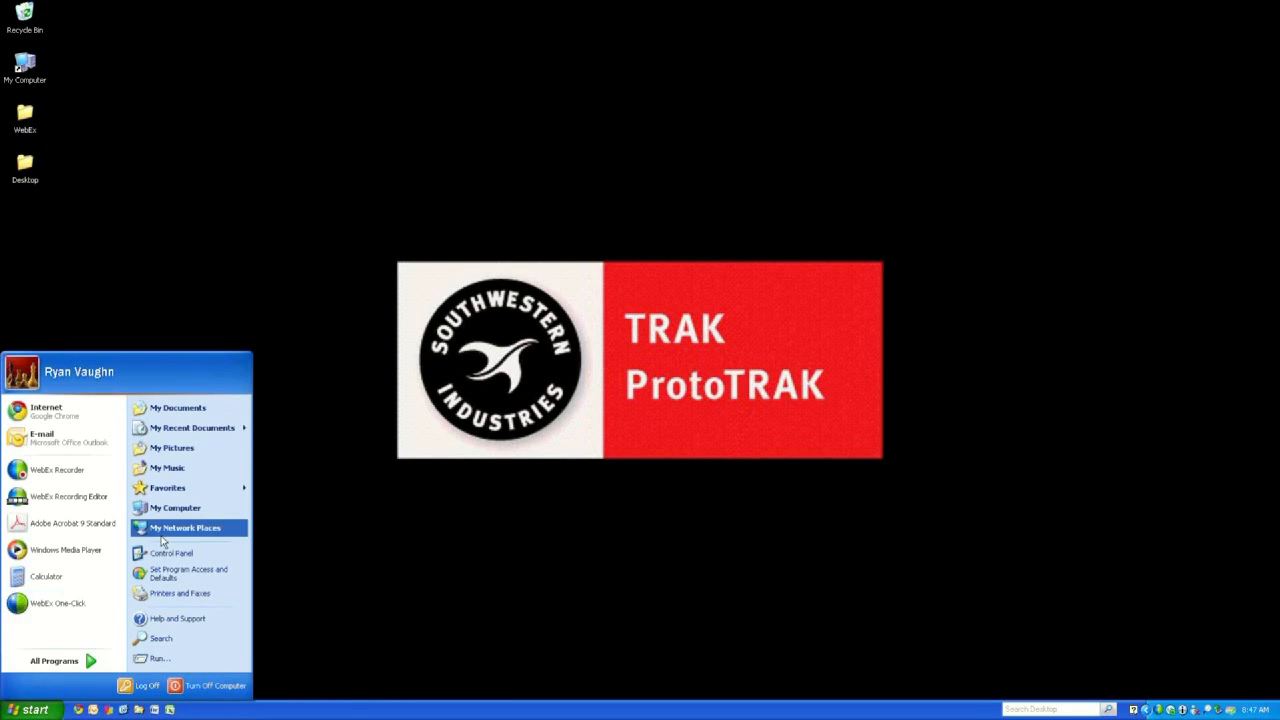
{"action": "left_click", "coordinate": [176, 508]}
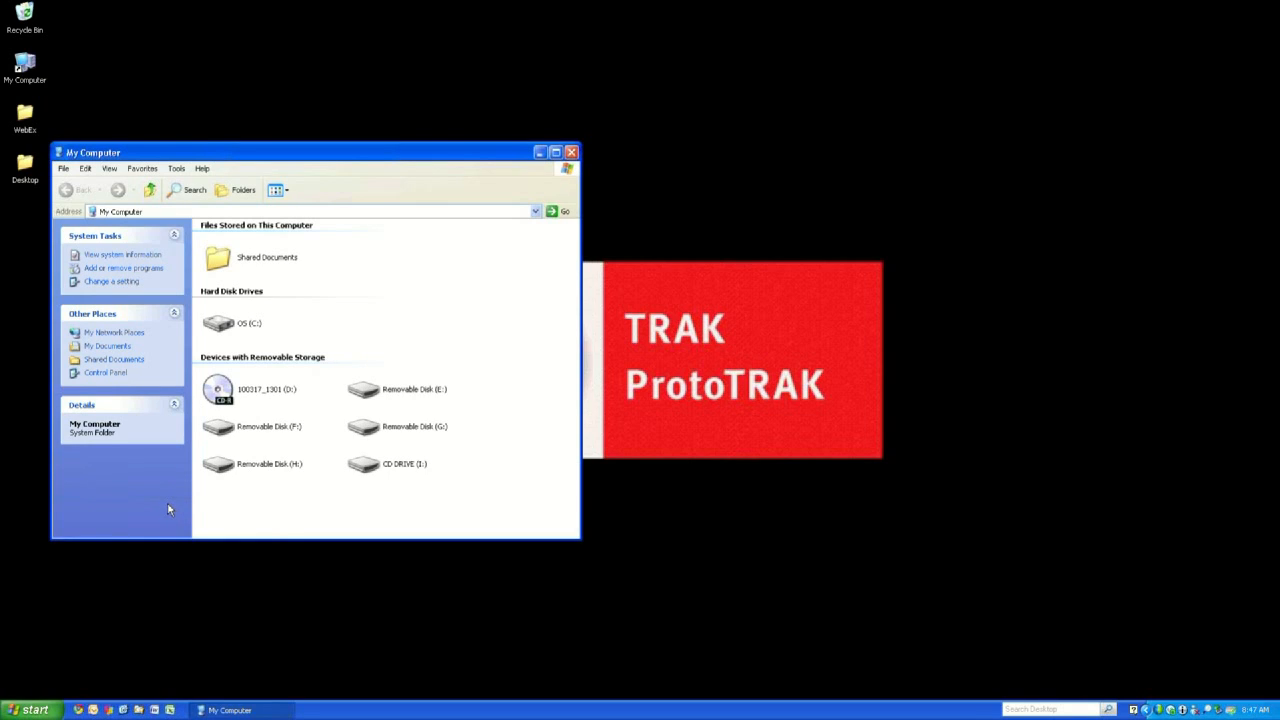
{"action": "mouse_move", "coordinate": [240, 330]}
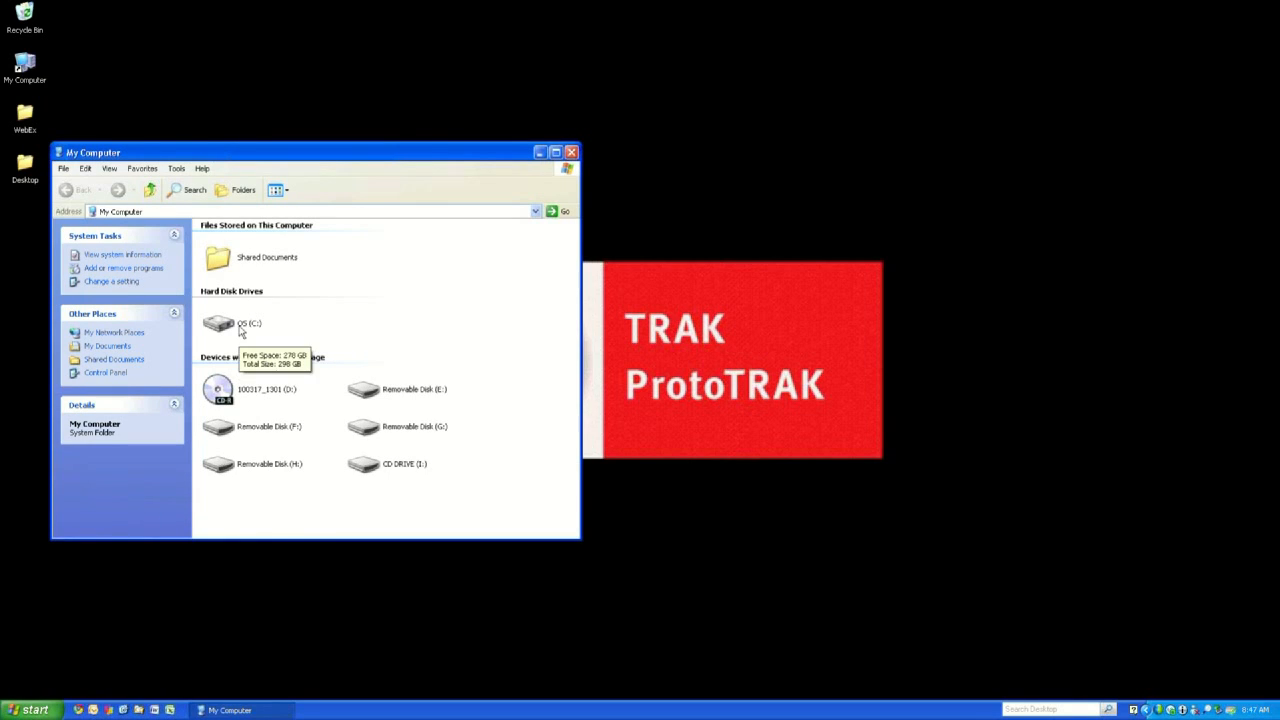
{"action": "double_click", "coordinate": [218, 322]}
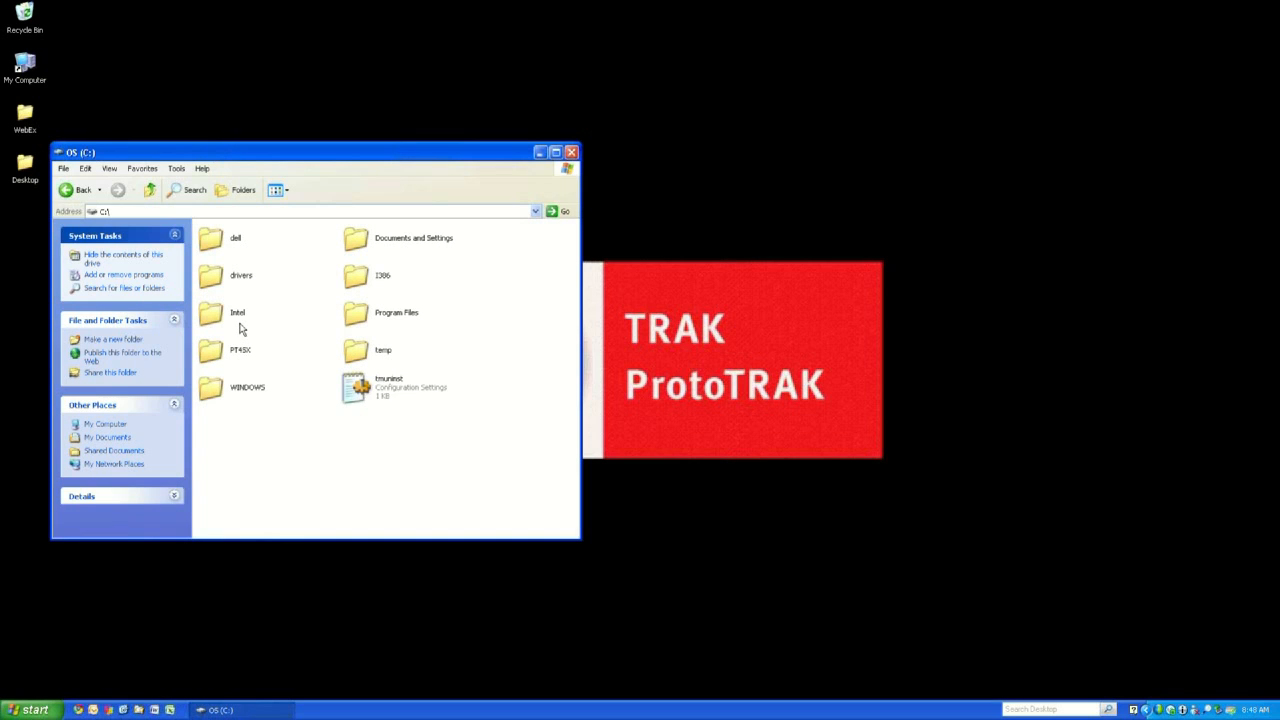
{"action": "mouse_move", "coordinate": [212, 356]}
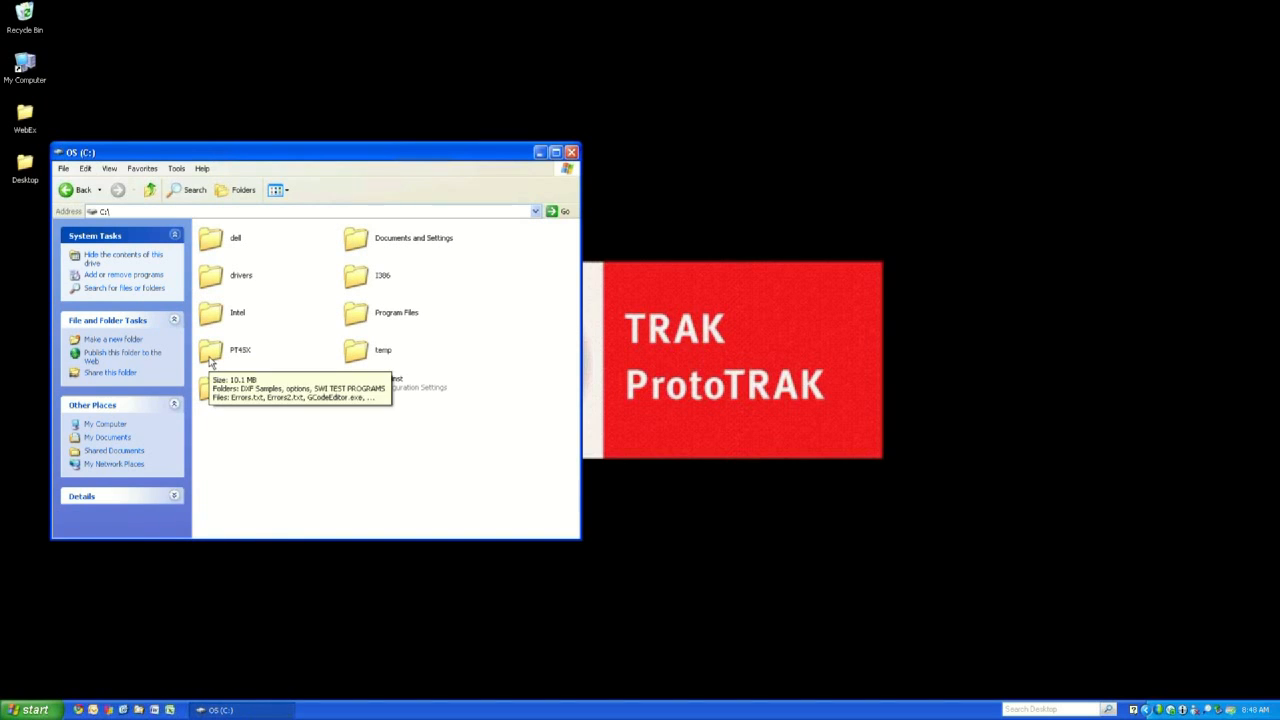
{"action": "double_click", "coordinate": [212, 350]}
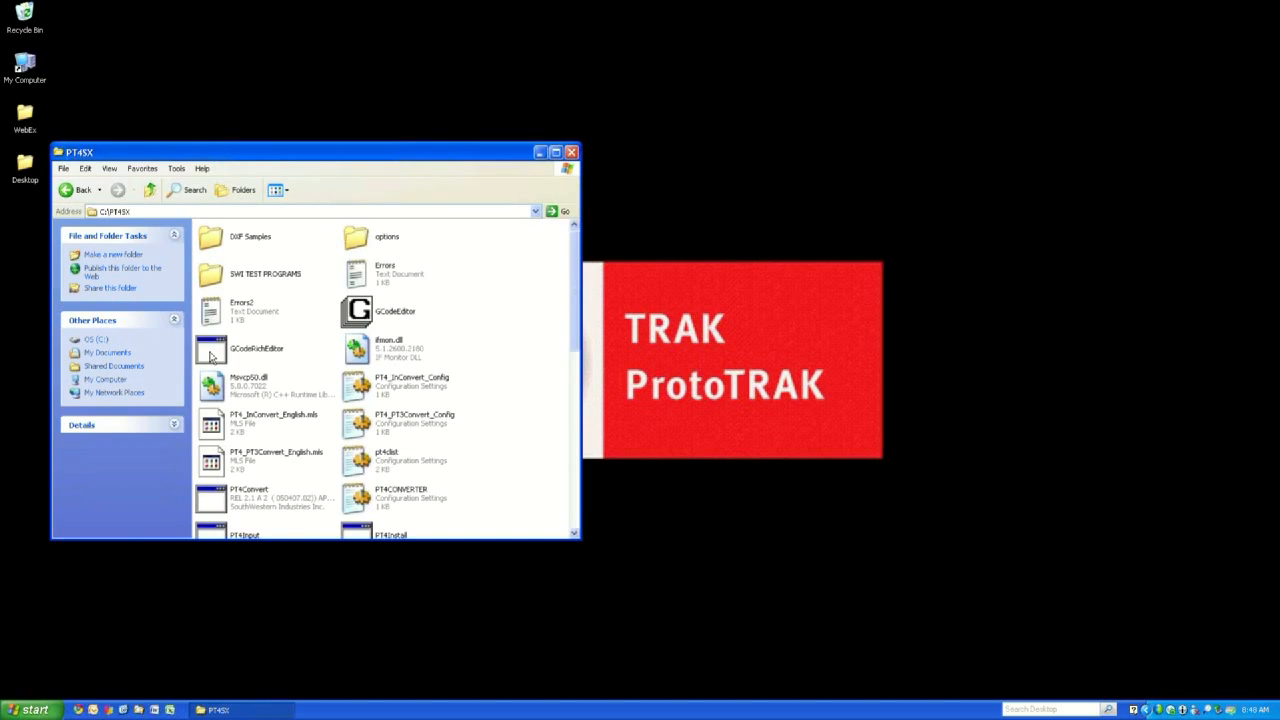
{"action": "scroll", "scroll_direction": "down", "scroll_amount": 3}
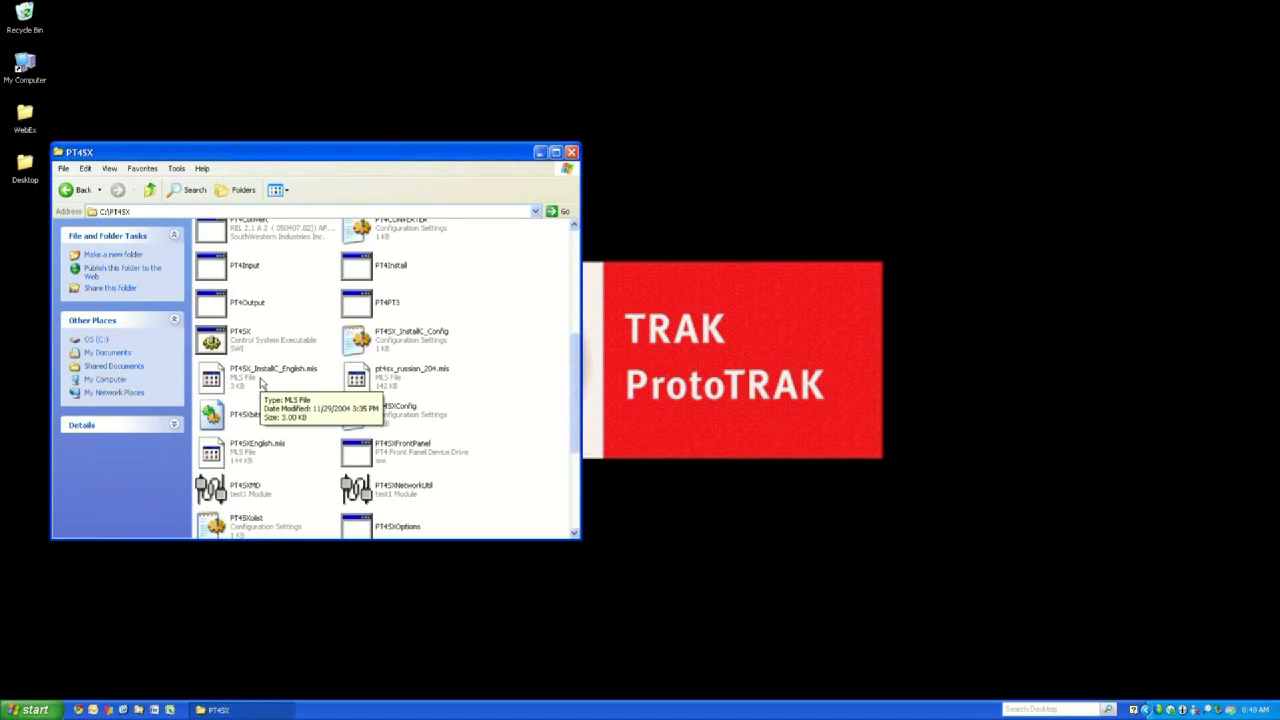
{"action": "mouse_move", "coordinate": [240, 340]}
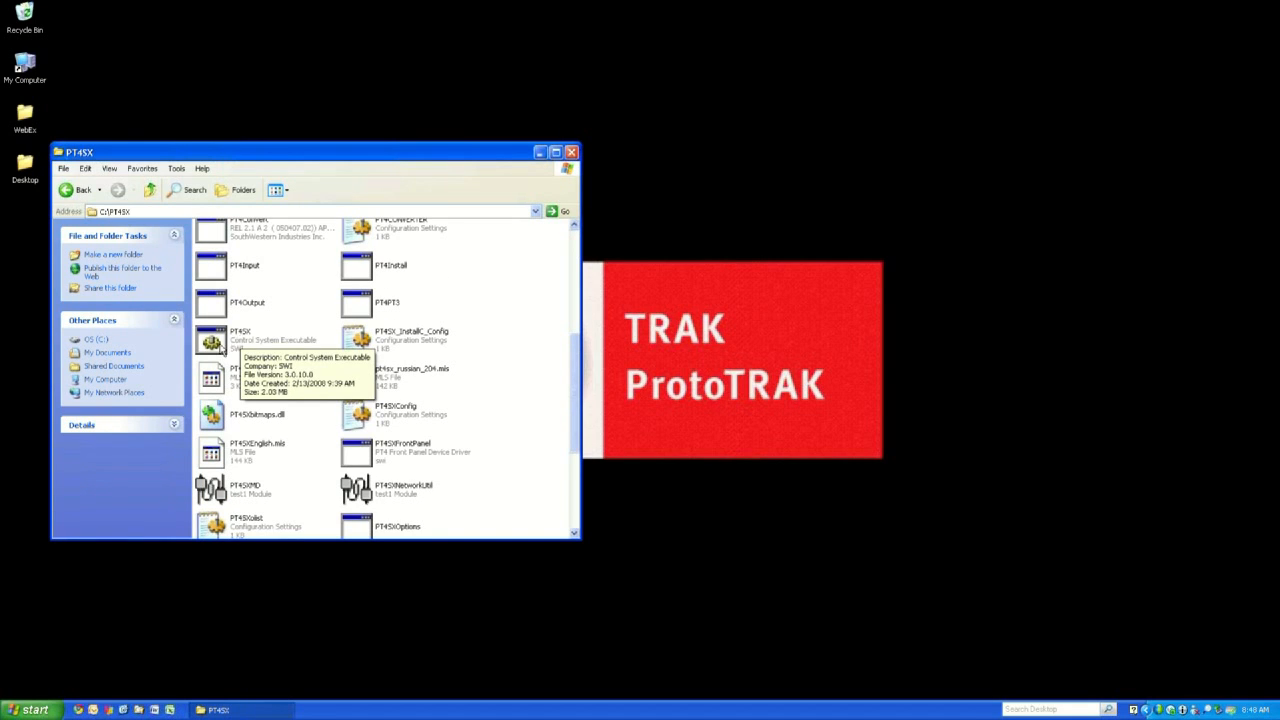
{"action": "right_click", "coordinate": [240, 340]}
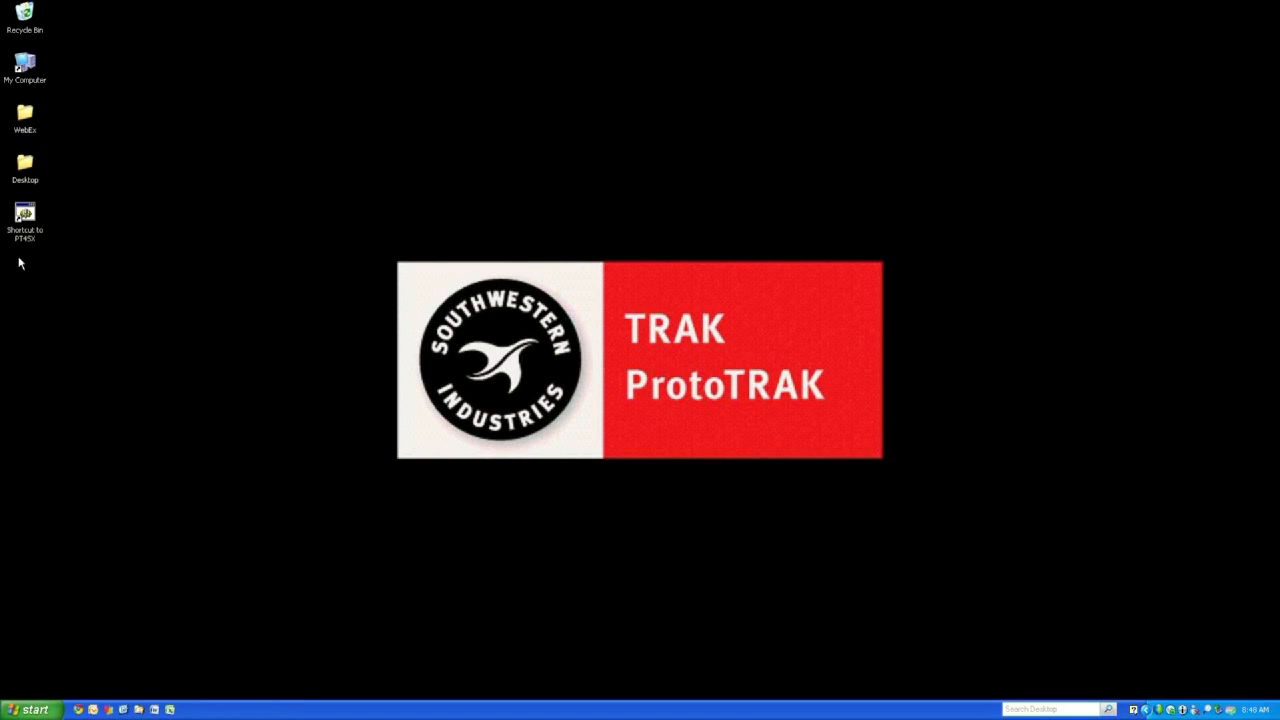
{"action": "mouse_move", "coordinate": [90, 272]}
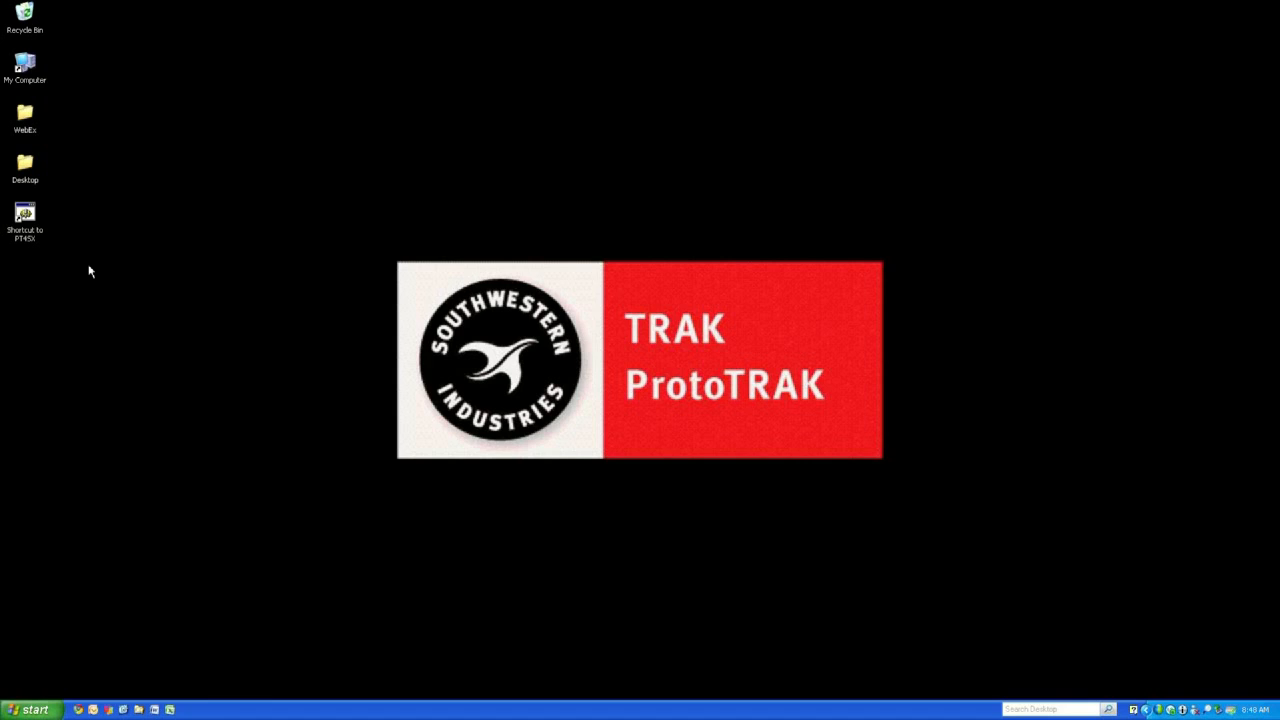
{"action": "mouse_move", "coordinate": [36, 576]}
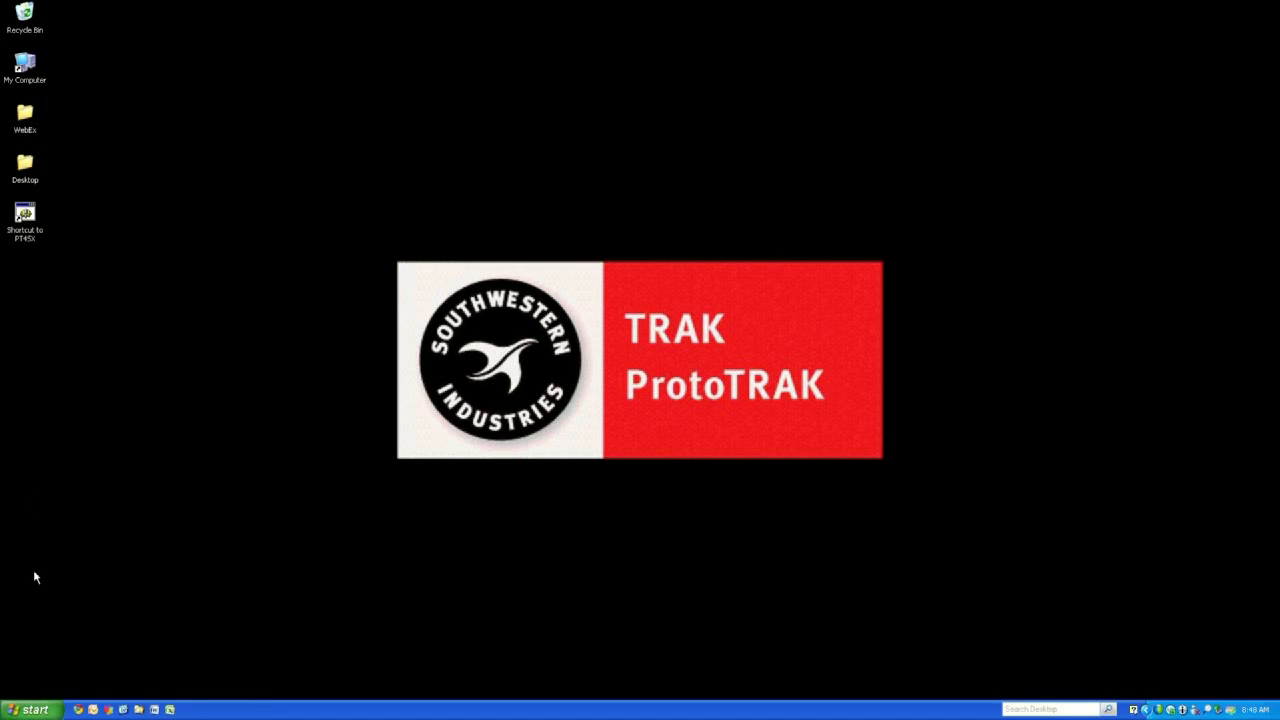
Reopen the install CD and launch the Sentinel Protection Installer 7.5.0.
{"action": "left_click", "coordinate": [30, 708]}
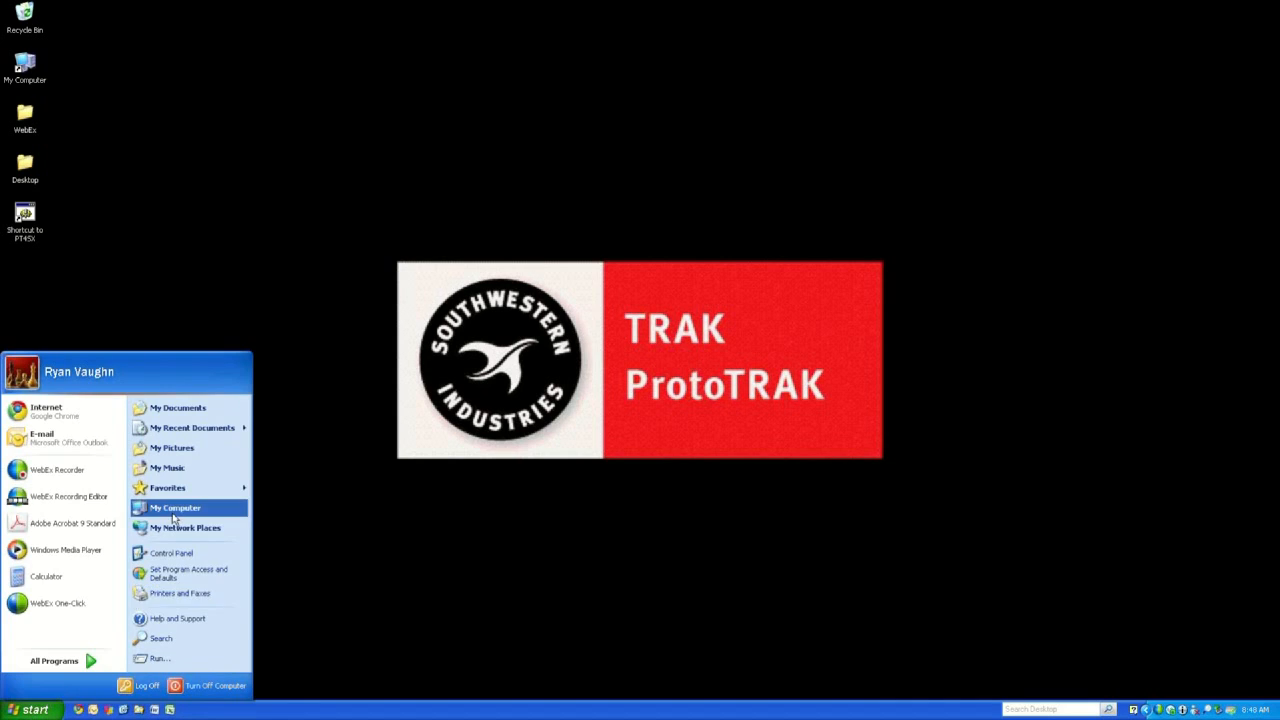
{"action": "left_click", "coordinate": [176, 508]}
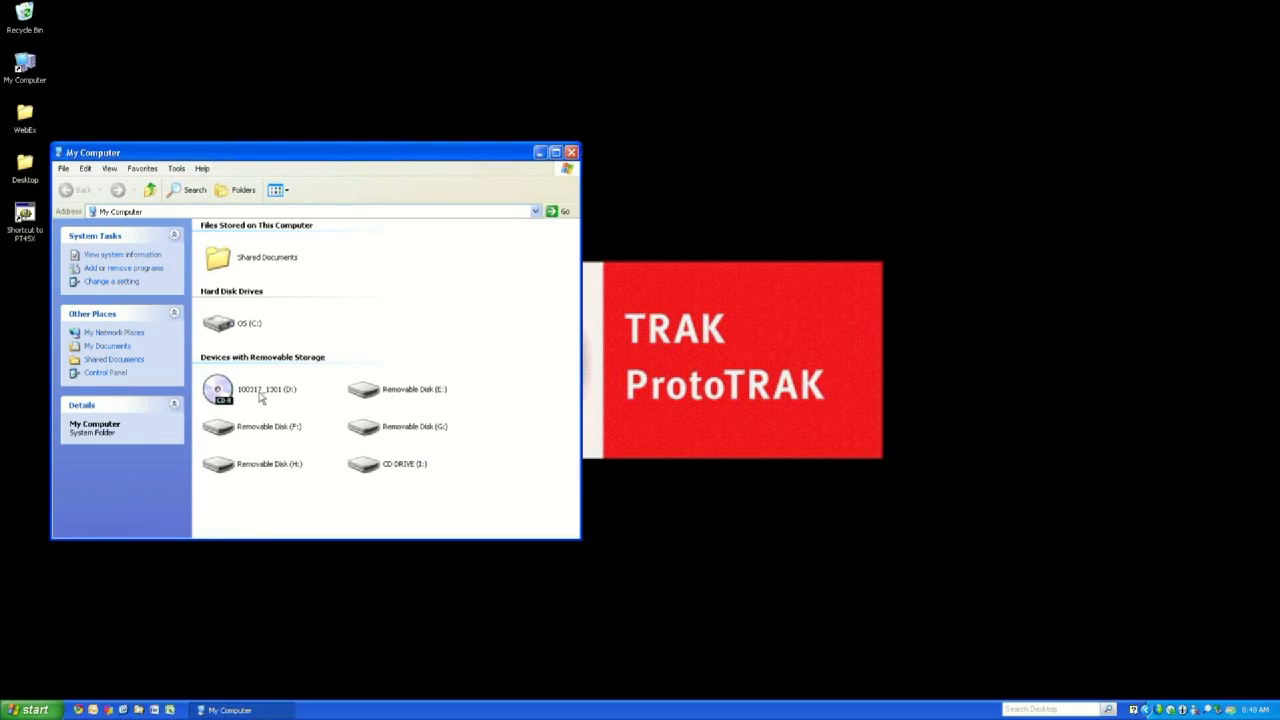
{"action": "double_click", "coordinate": [218, 388]}
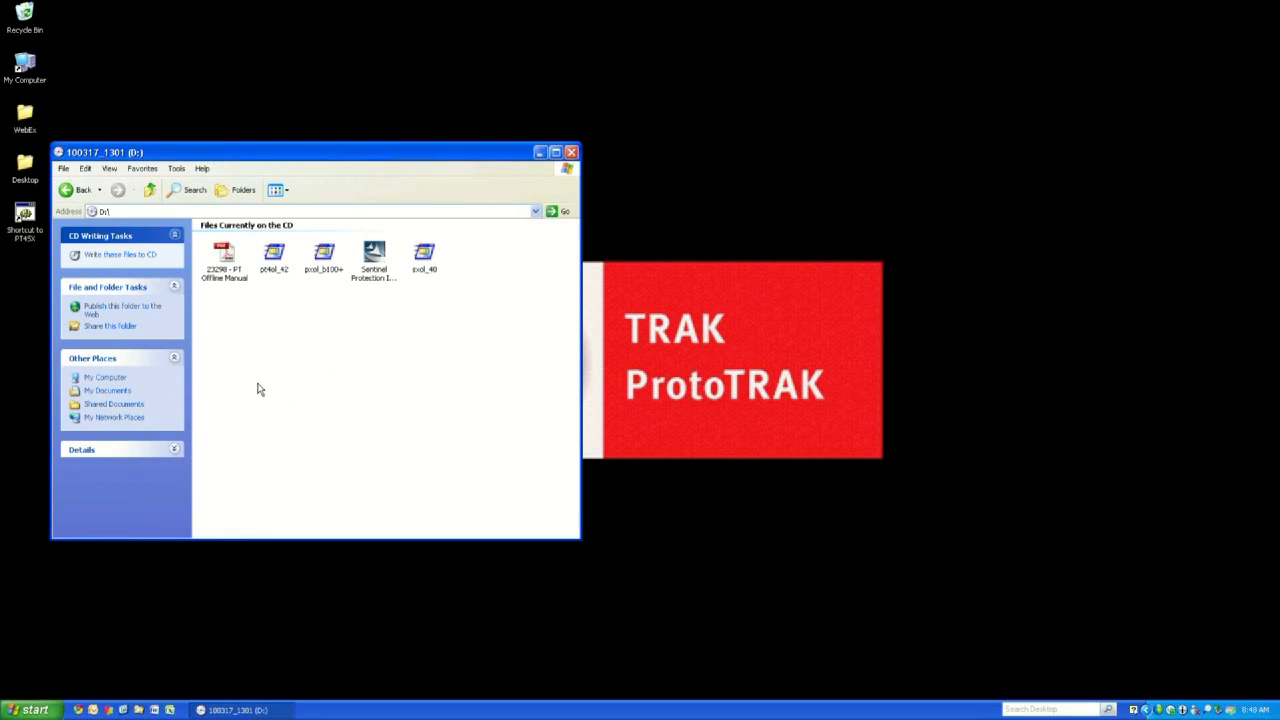
{"action": "left_click", "coordinate": [372, 256]}
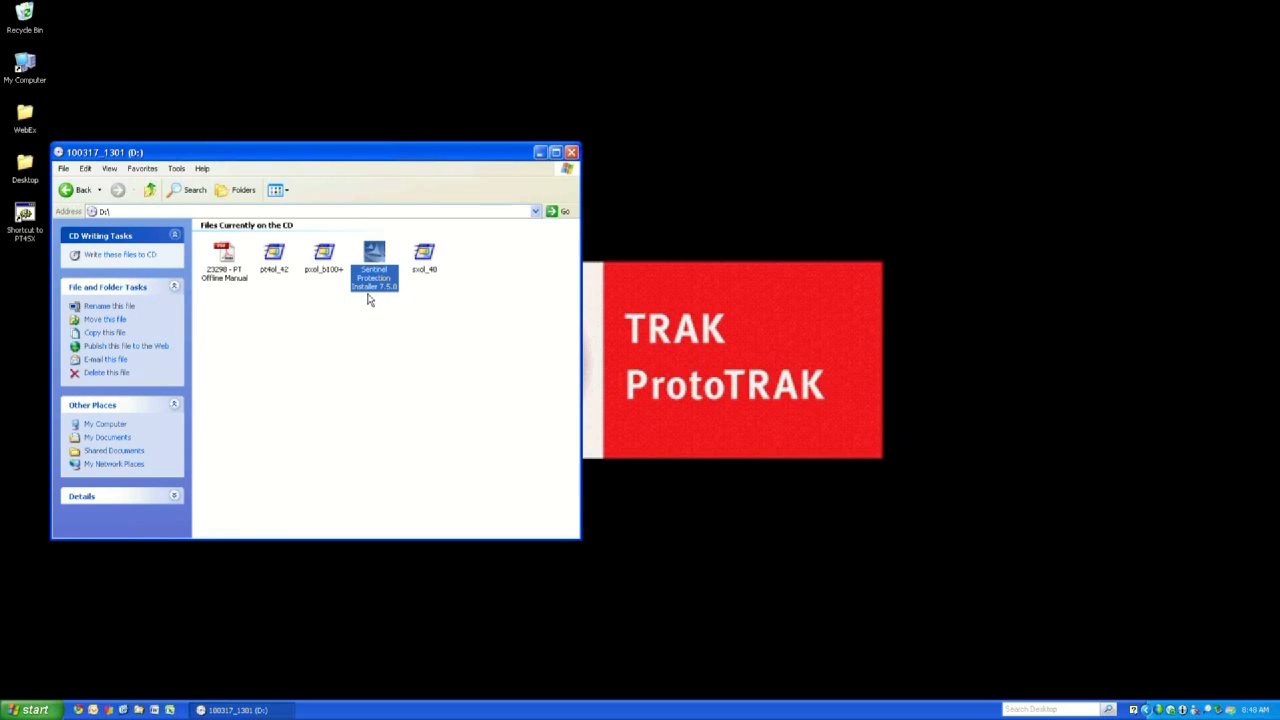
{"action": "mouse_move", "coordinate": [372, 278]}
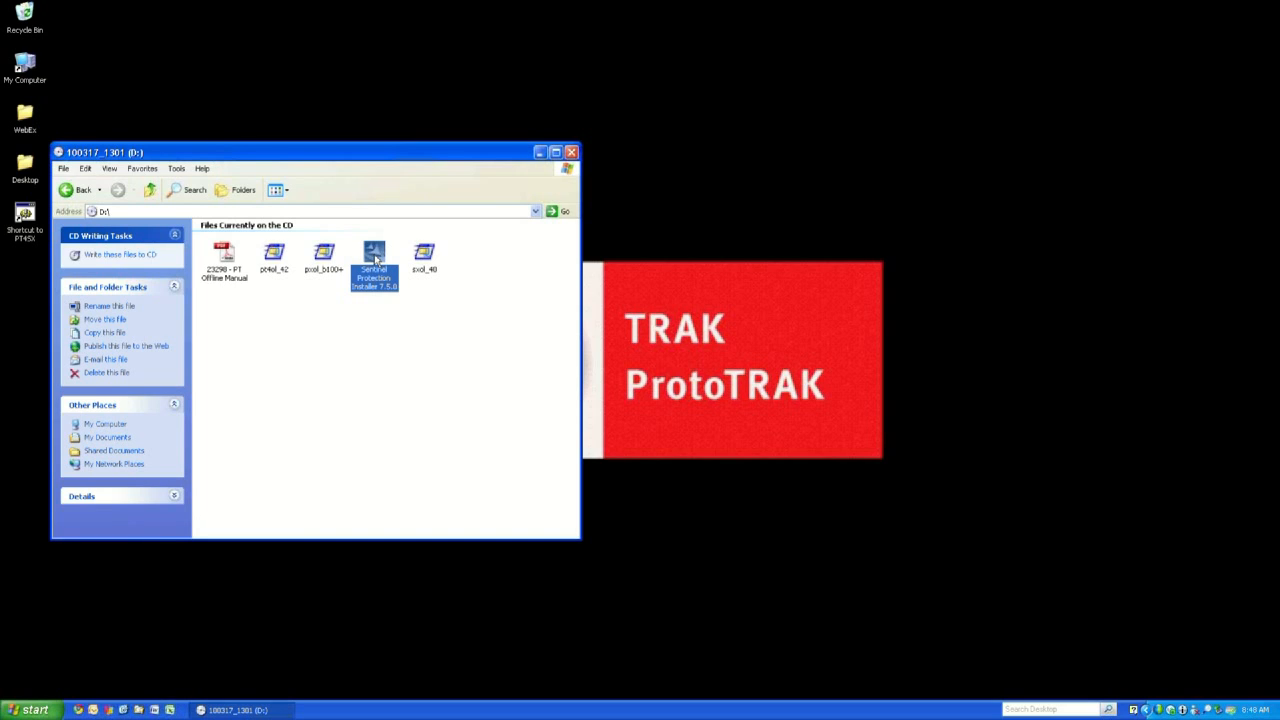
{"action": "mouse_move", "coordinate": [390, 304]}
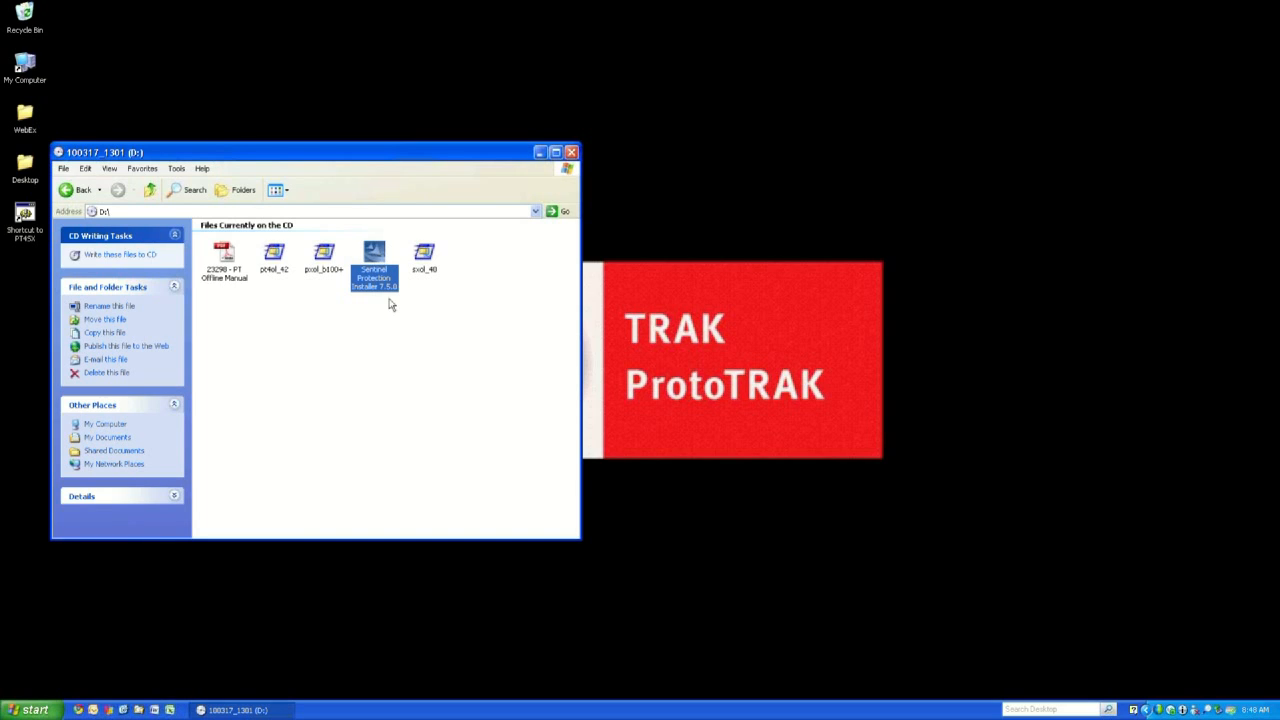
{"action": "double_click", "coordinate": [372, 256]}
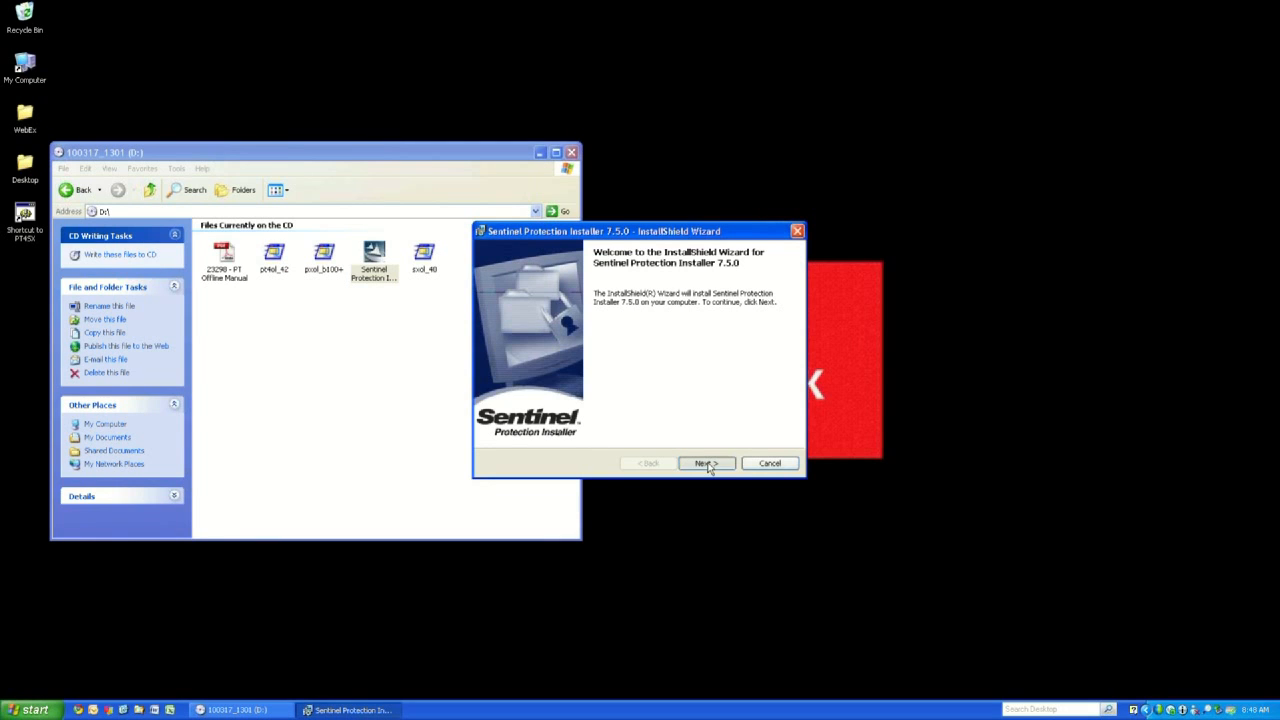
Accept the Sentinel license terms and choose the Complete setup type.
{"action": "left_click", "coordinate": [704, 464]}
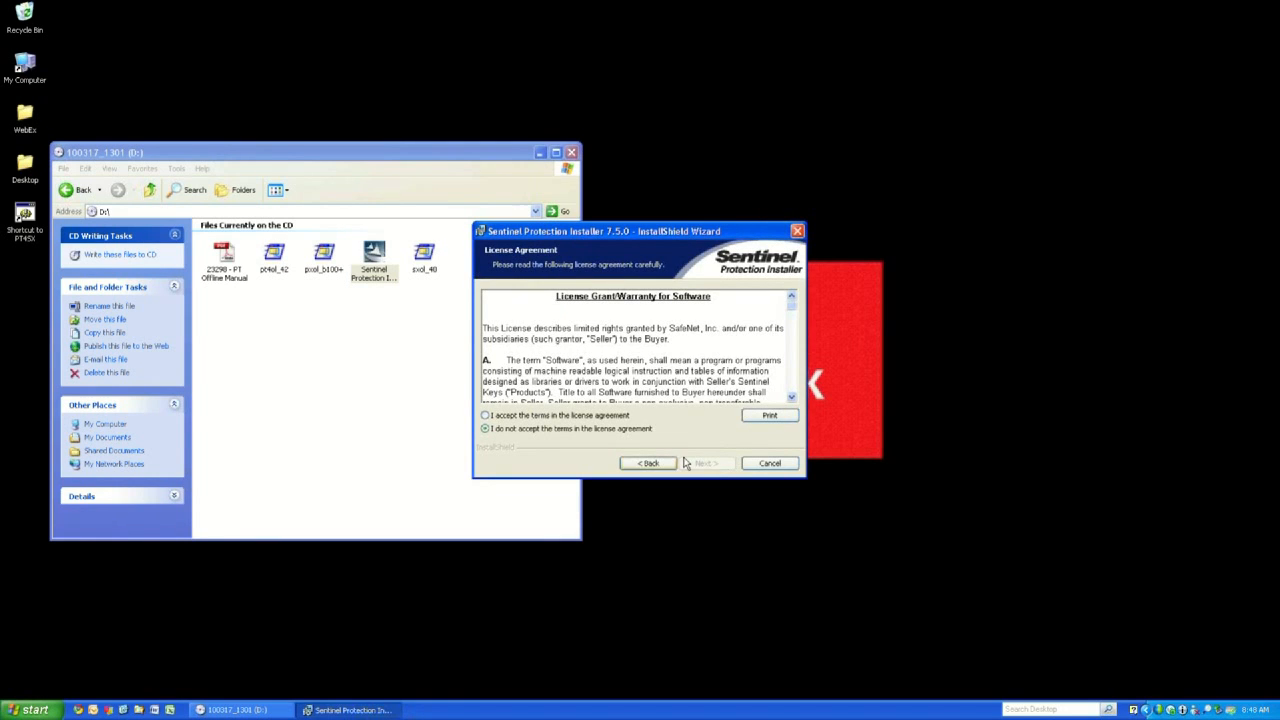
{"action": "left_click", "coordinate": [484, 414]}
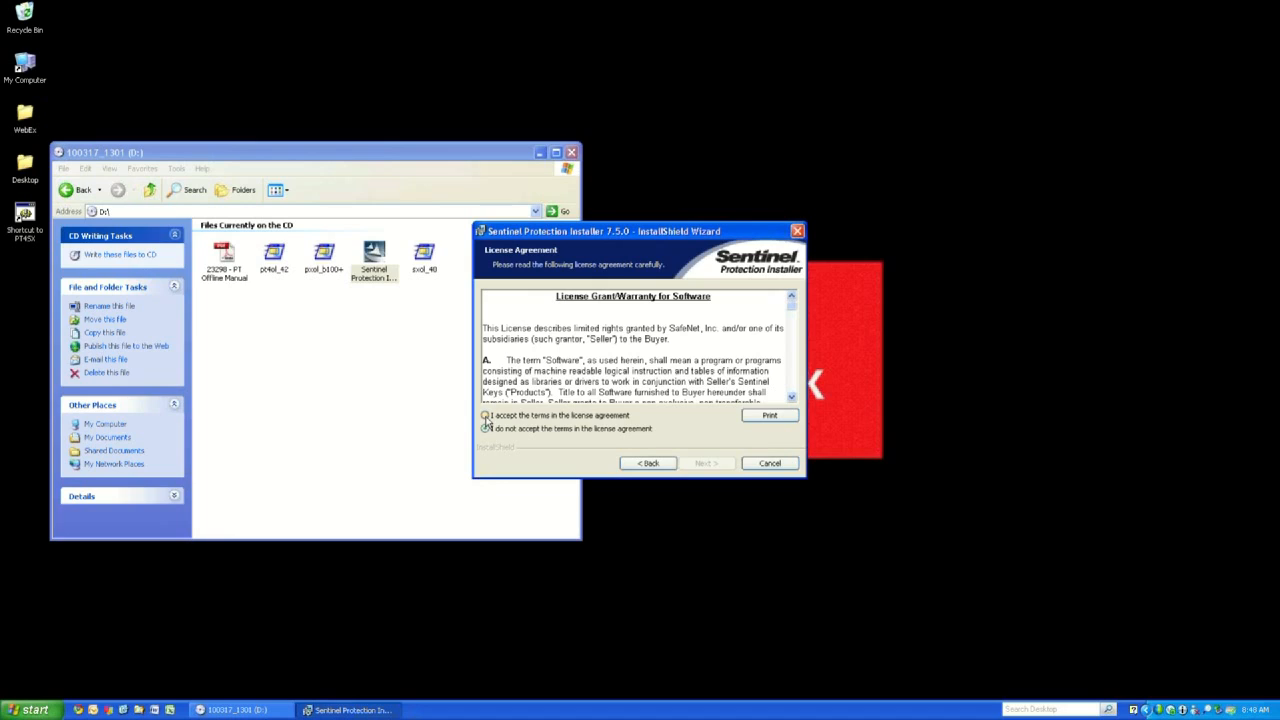
{"action": "left_click", "coordinate": [484, 414]}
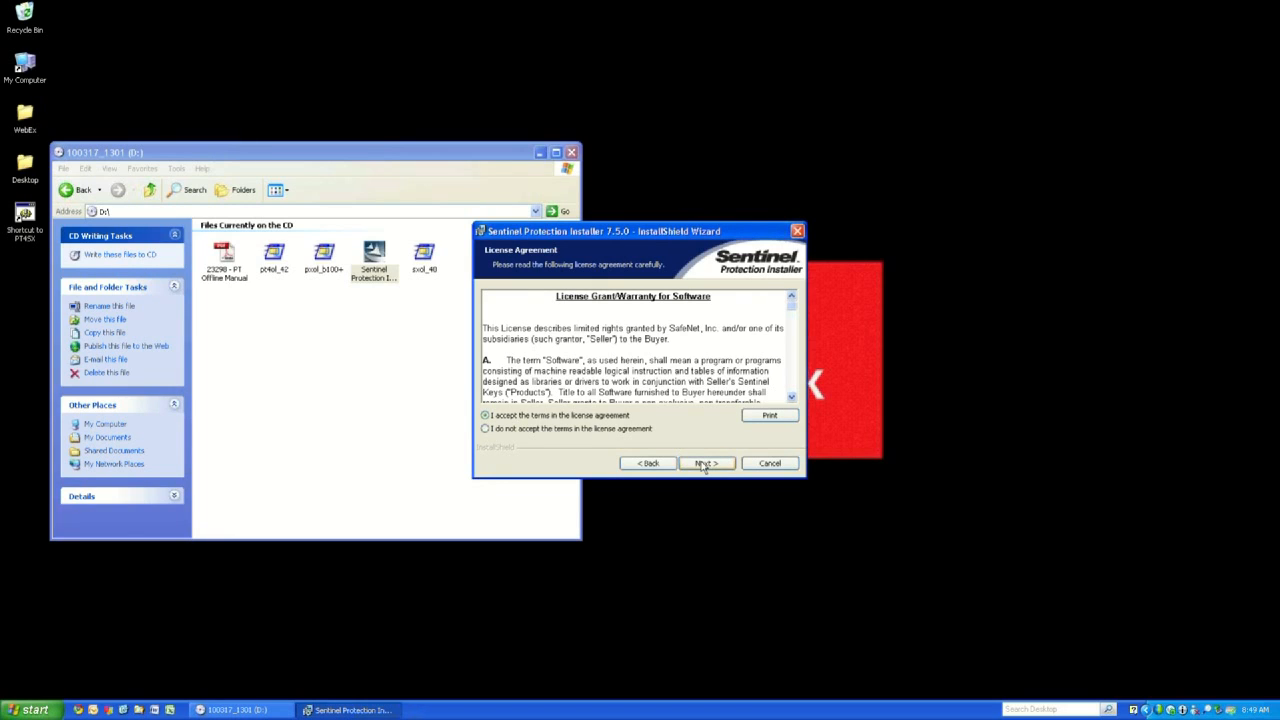
{"action": "left_click", "coordinate": [706, 464]}
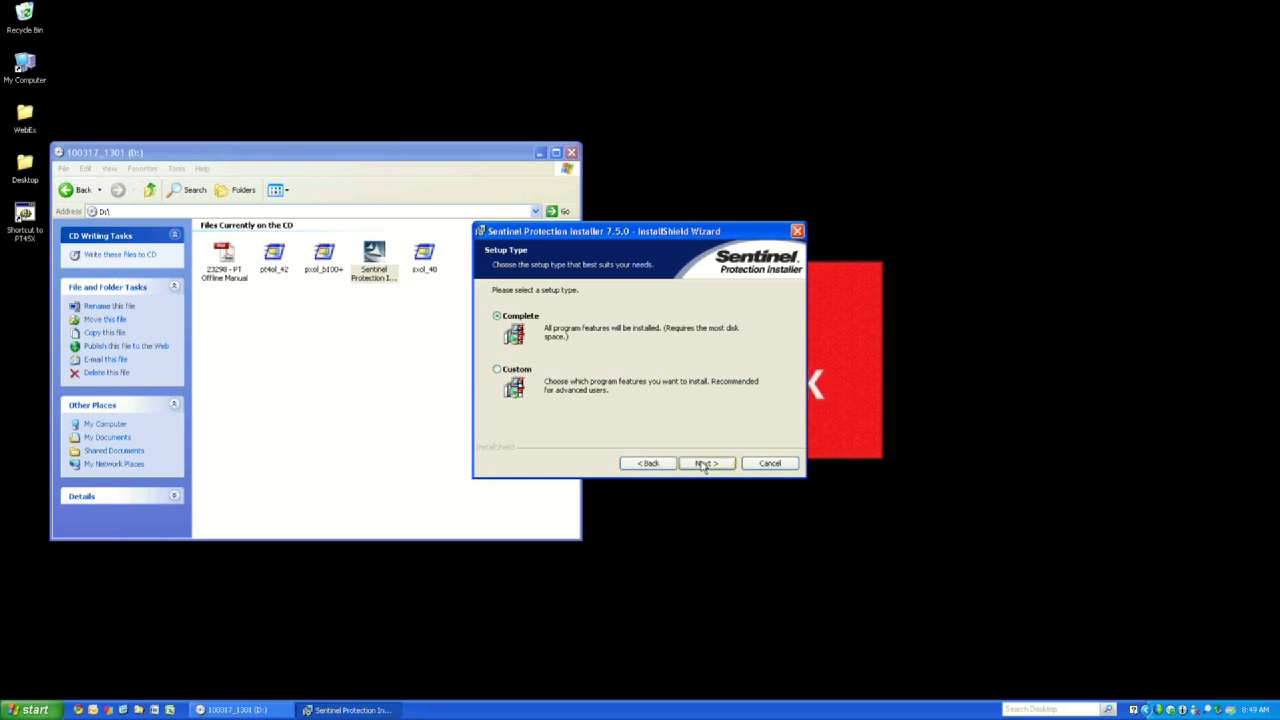
{"action": "mouse_move", "coordinate": [624, 428]}
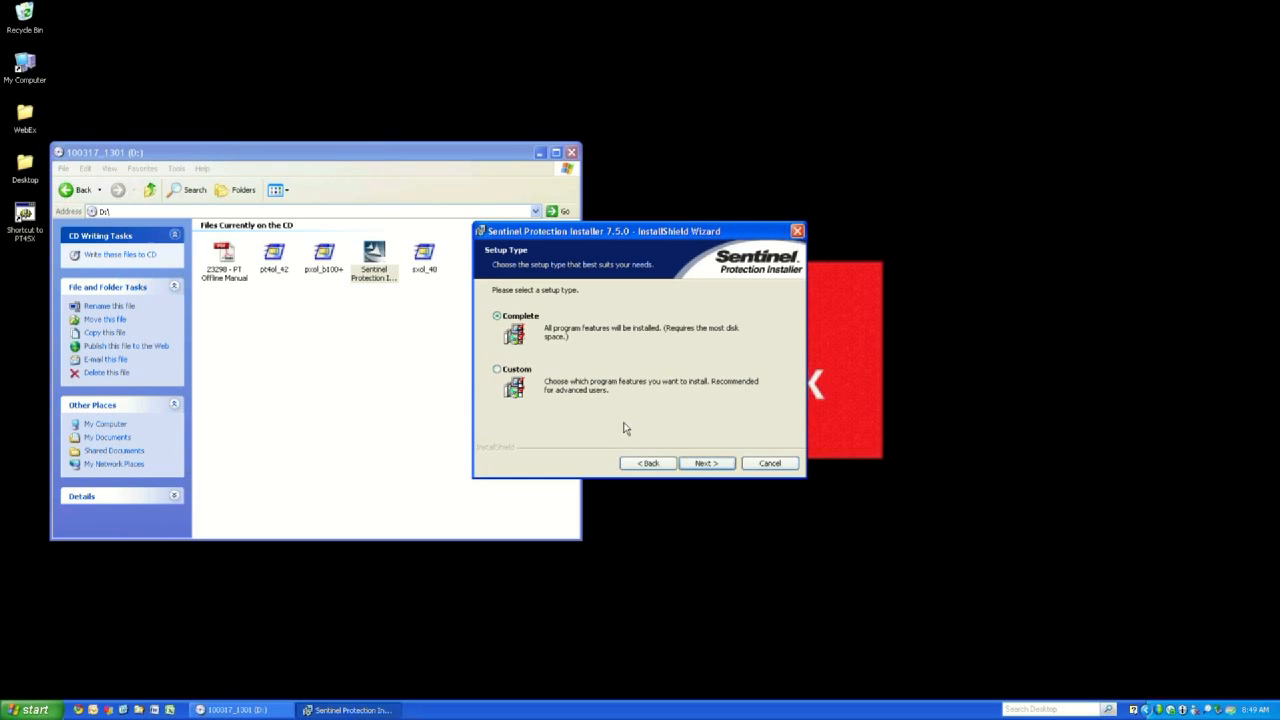
{"action": "left_click", "coordinate": [706, 464]}
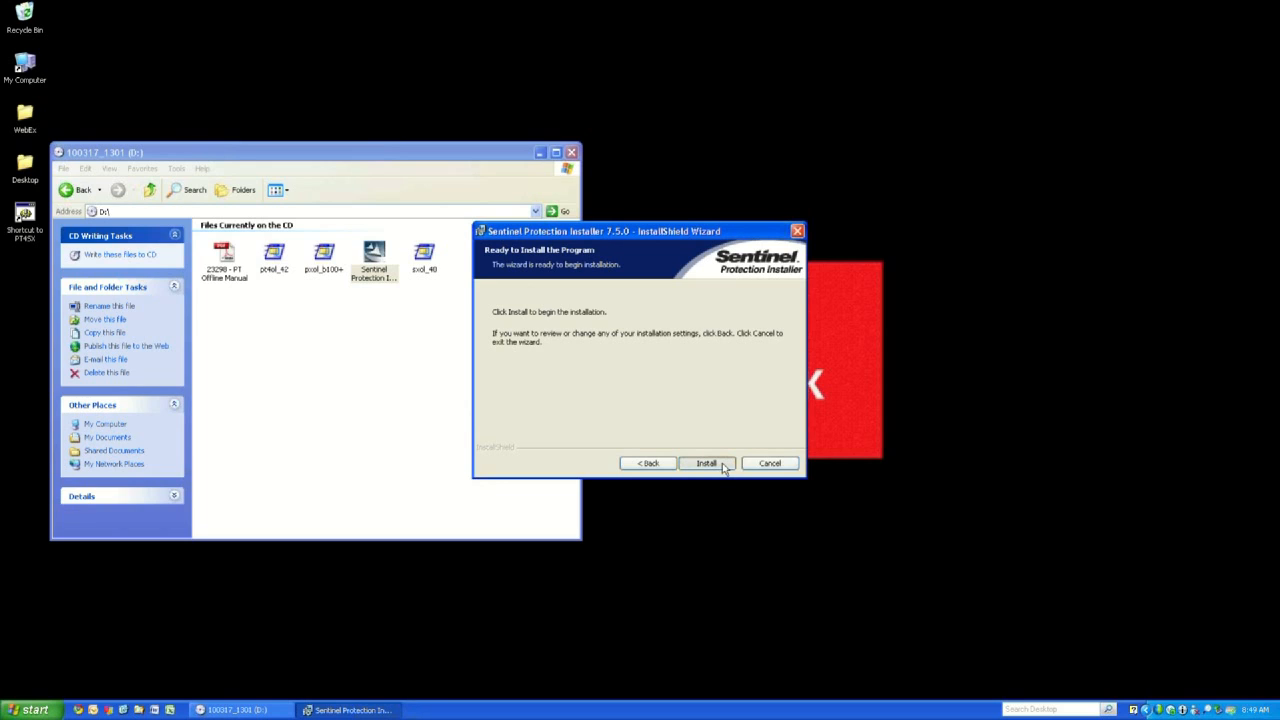
Install the USB key drivers, allow the firewall change and finish the installer.
{"action": "left_click", "coordinate": [706, 464]}
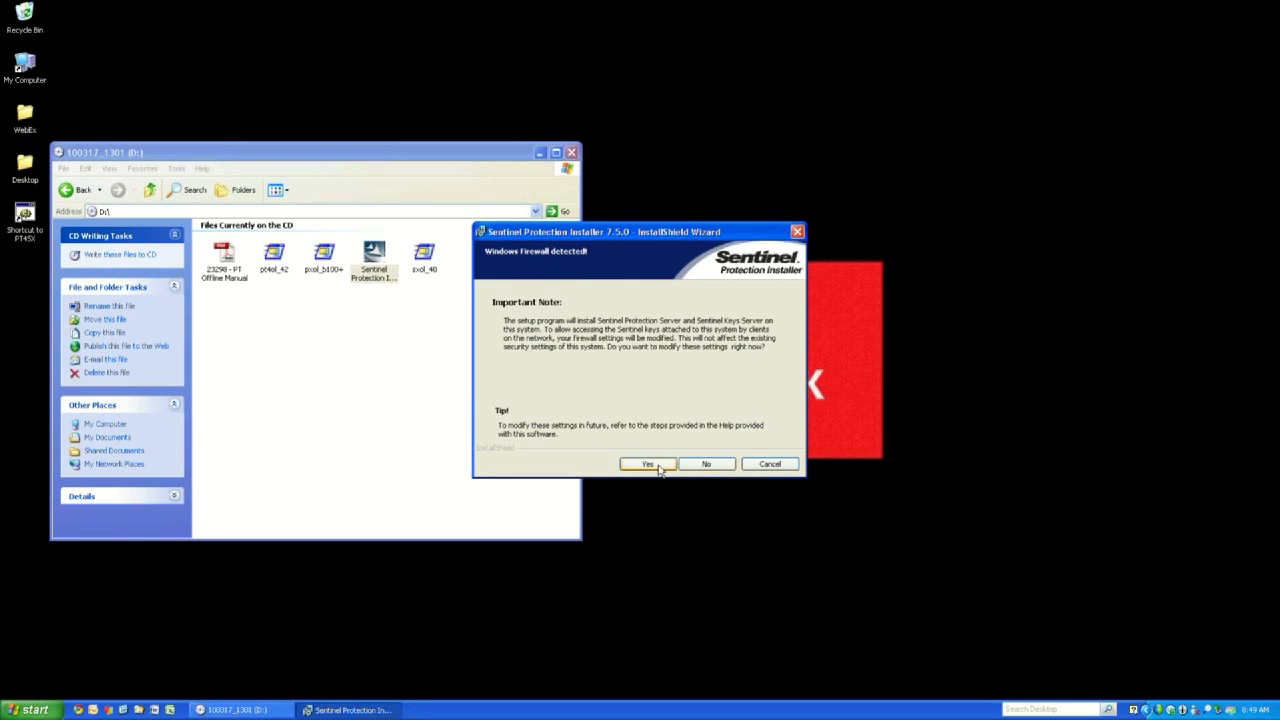
{"action": "left_click", "coordinate": [648, 464]}
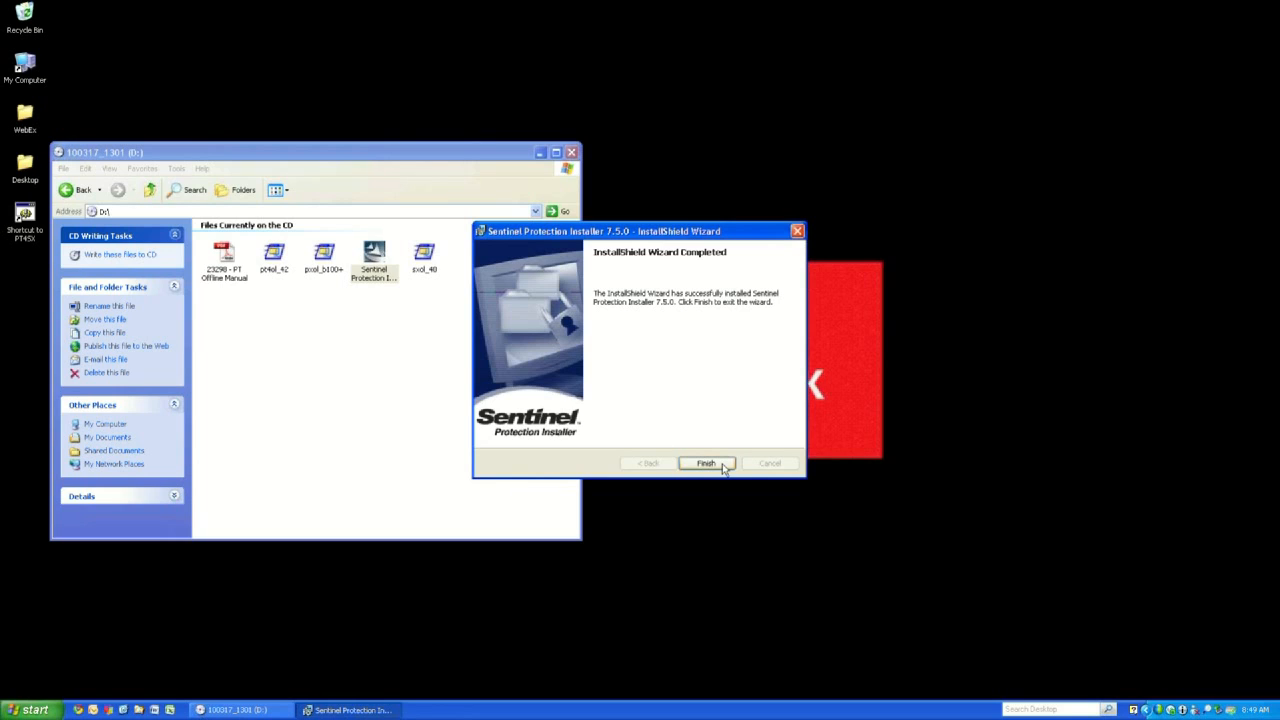
{"action": "left_click", "coordinate": [704, 464]}
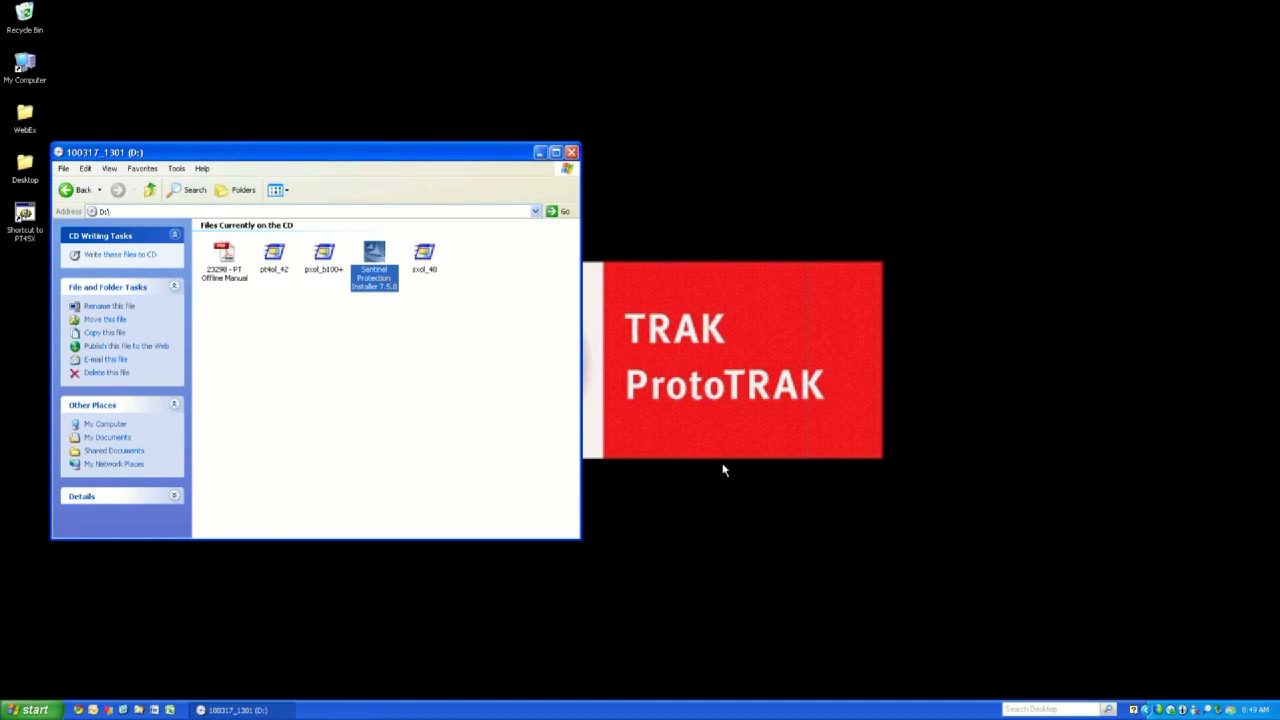
{"action": "mouse_move", "coordinate": [620, 486]}
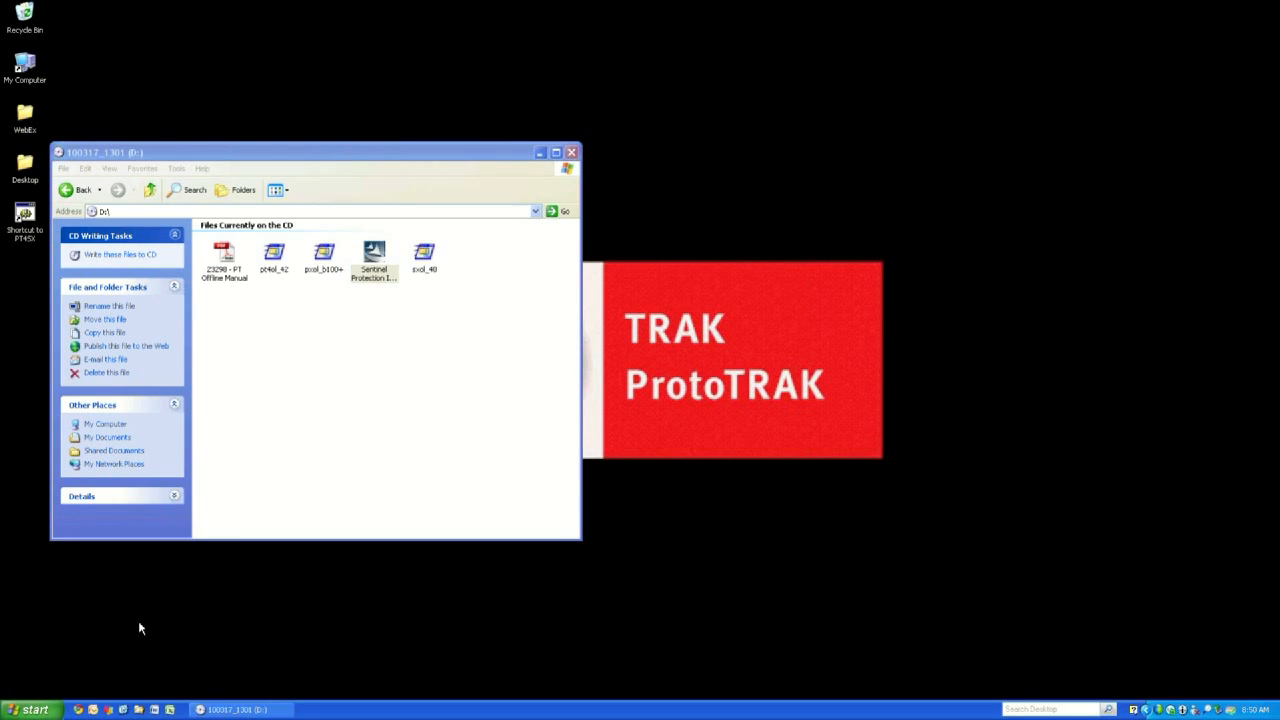
Restart Windows XP via Start > Turn Off Computer > Restart so the drivers take effect.
{"action": "left_click", "coordinate": [30, 708]}
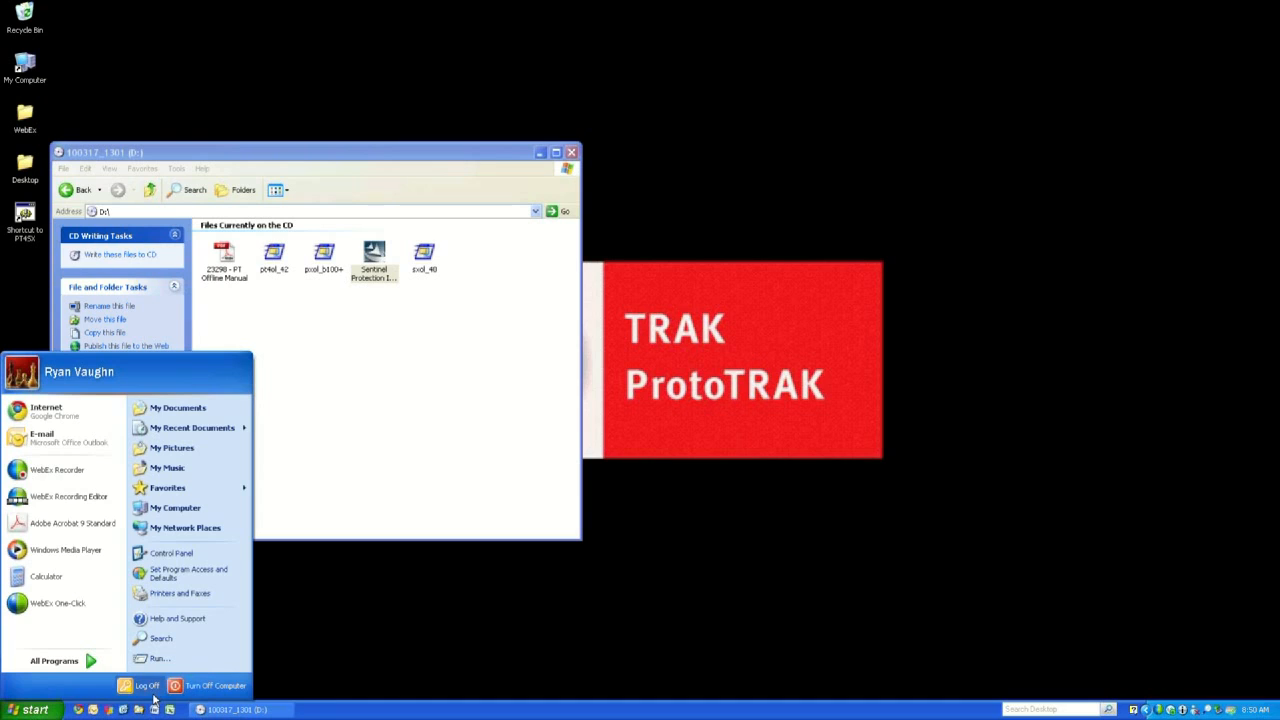
{"action": "left_click", "coordinate": [216, 684]}
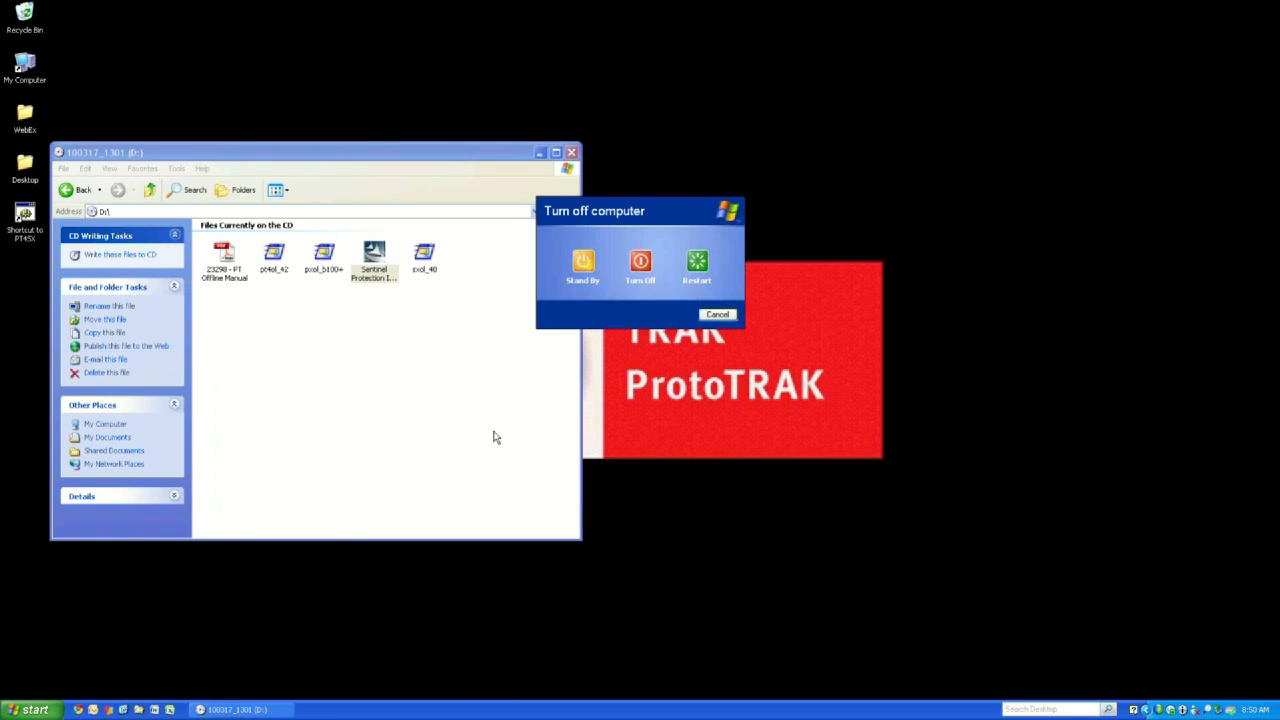
{"action": "mouse_move", "coordinate": [640, 262]}
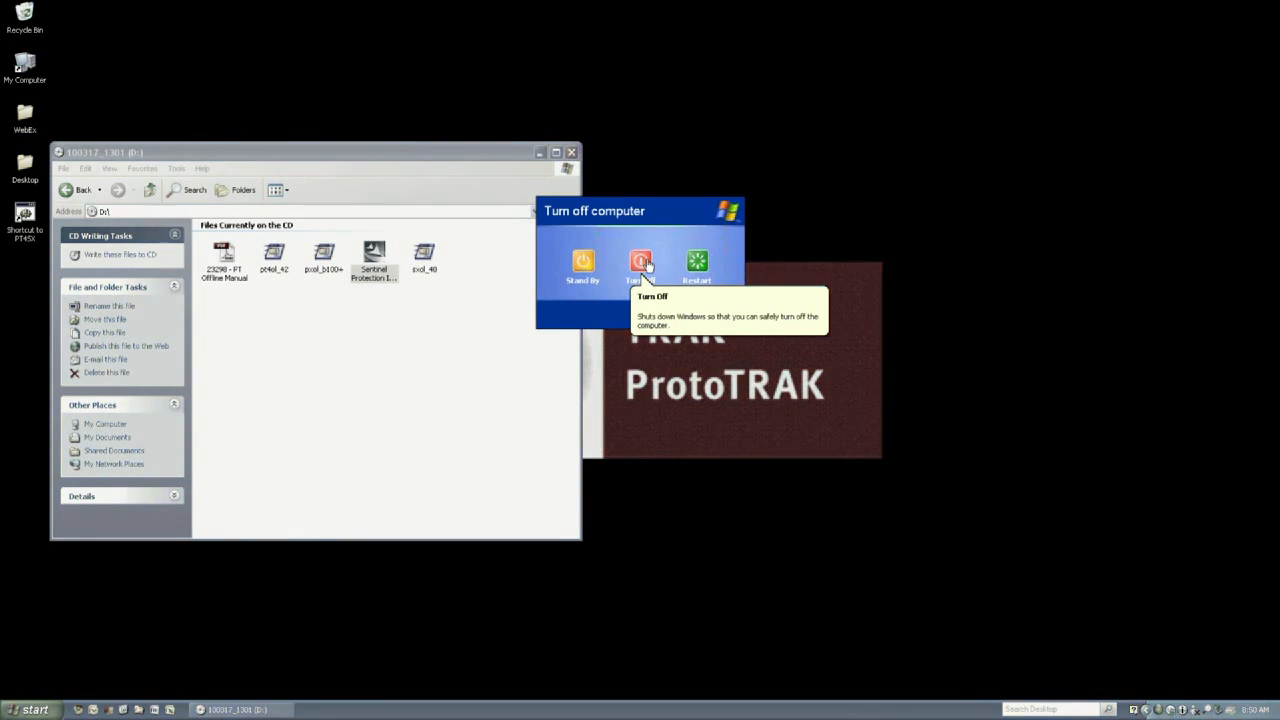
{"action": "left_click", "coordinate": [640, 262]}
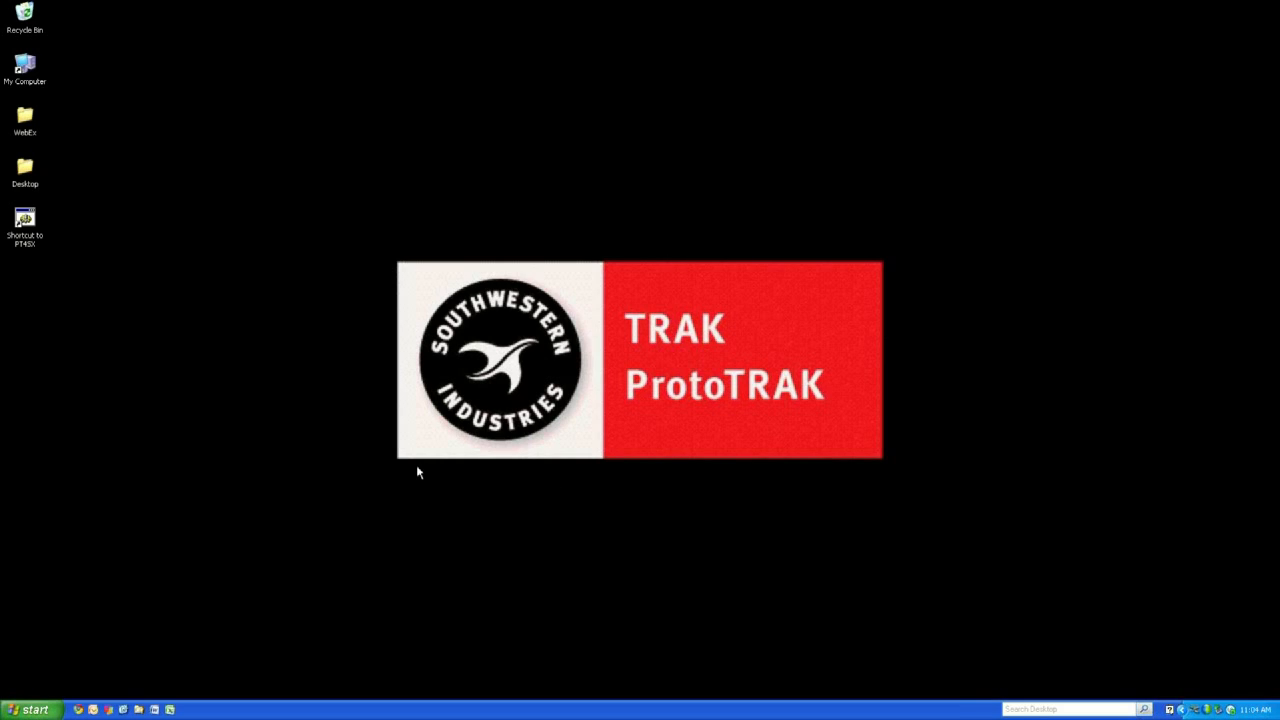
Launch PT4SX Offline from the desktop shortcut and go through PROG IN/OUT to the Save screen.
{"action": "left_click", "coordinate": [24, 222]}
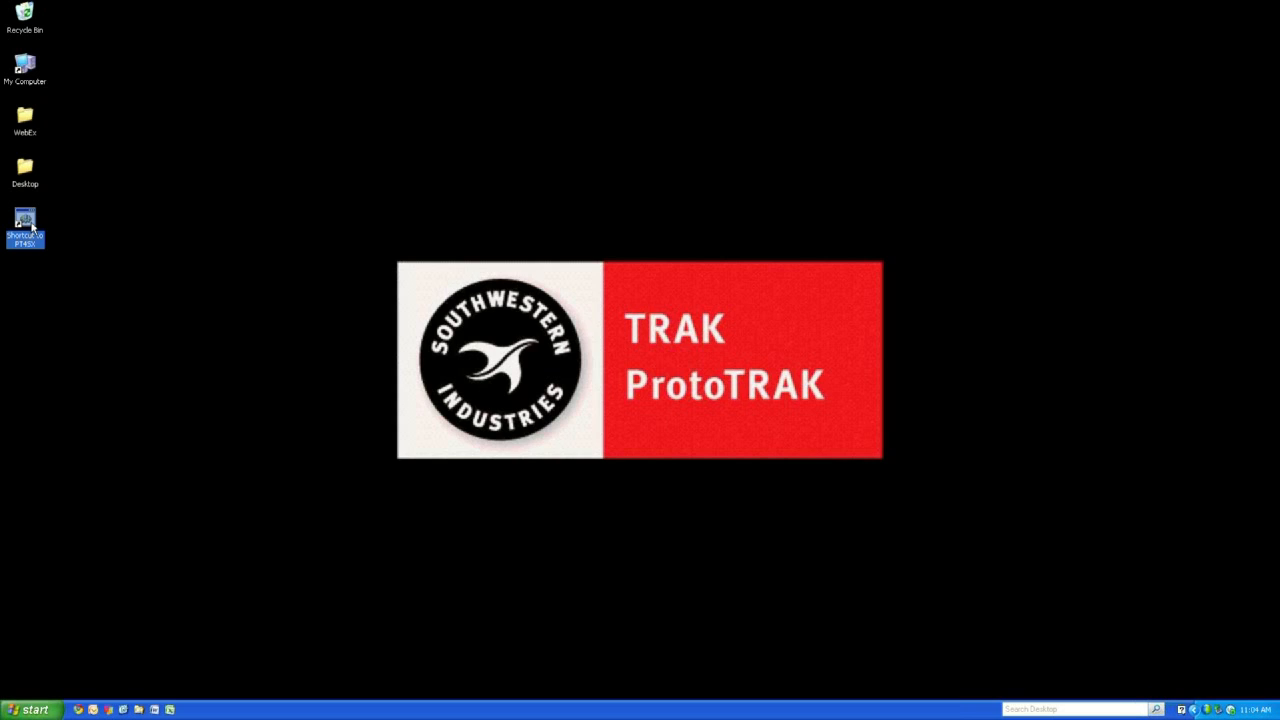
{"action": "double_click", "coordinate": [24, 228]}
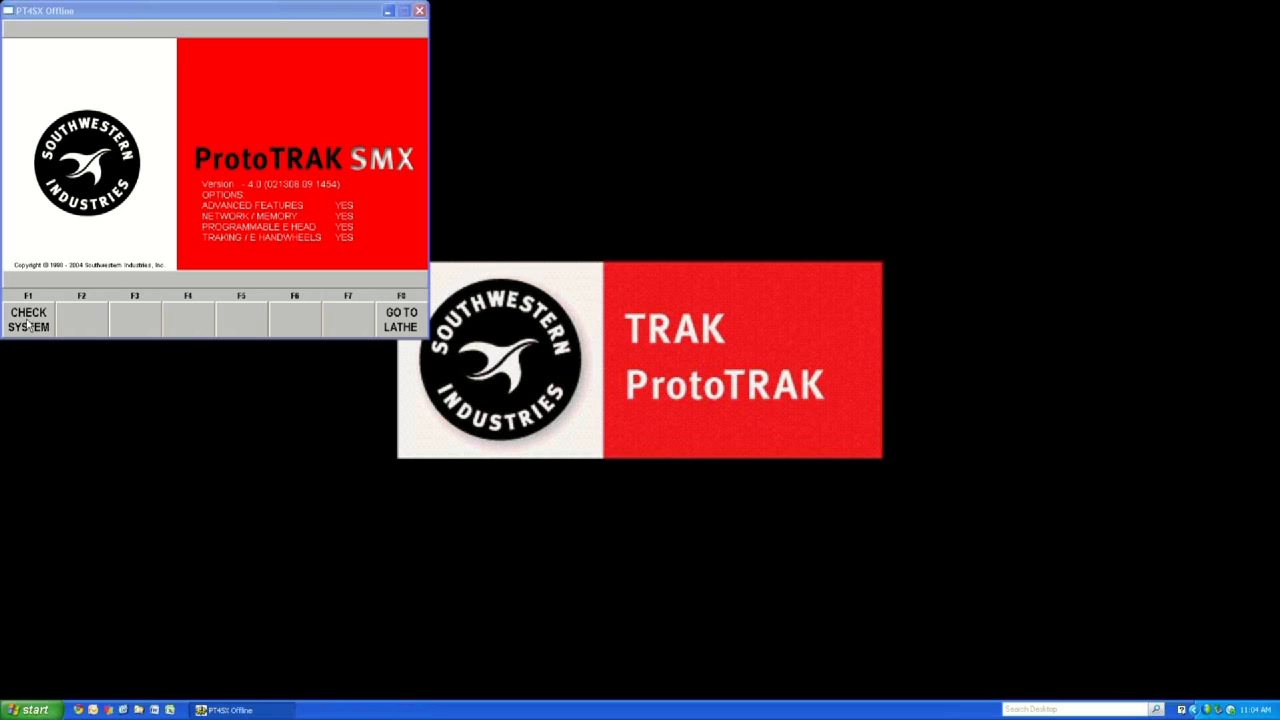
{"action": "left_click", "coordinate": [28, 320]}
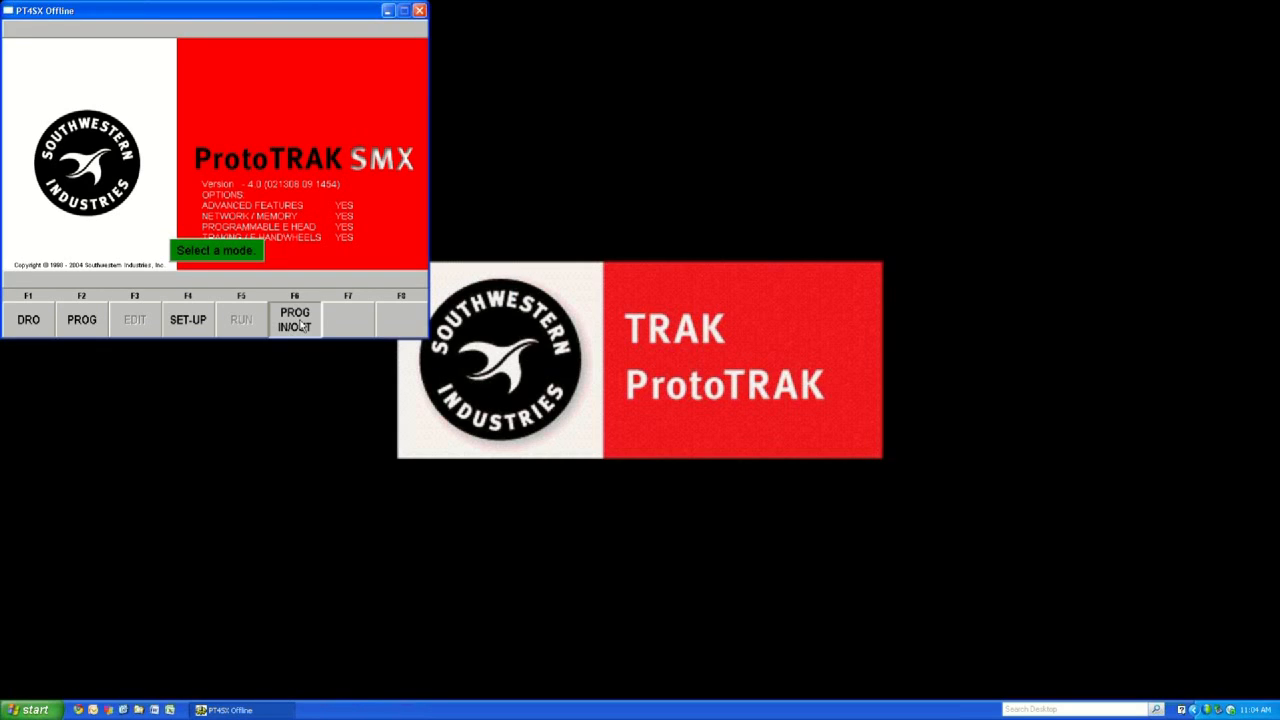
{"action": "left_click", "coordinate": [294, 320]}
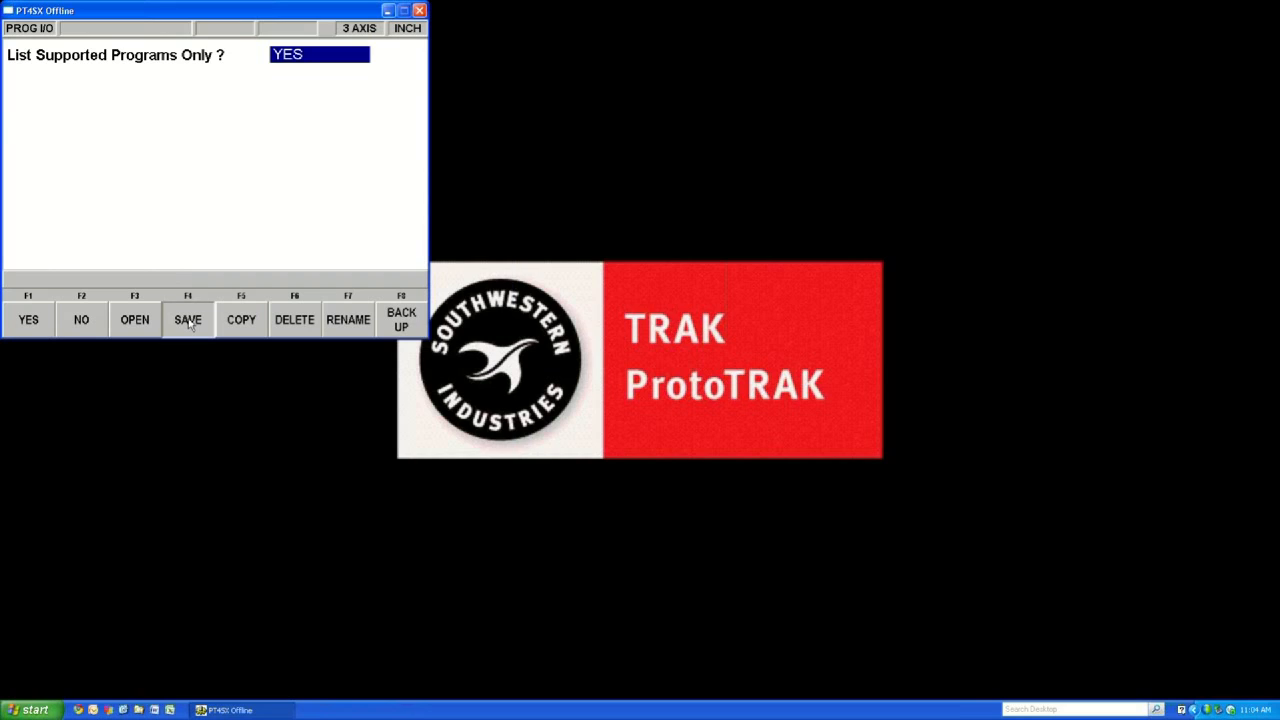
{"action": "left_click", "coordinate": [188, 320]}
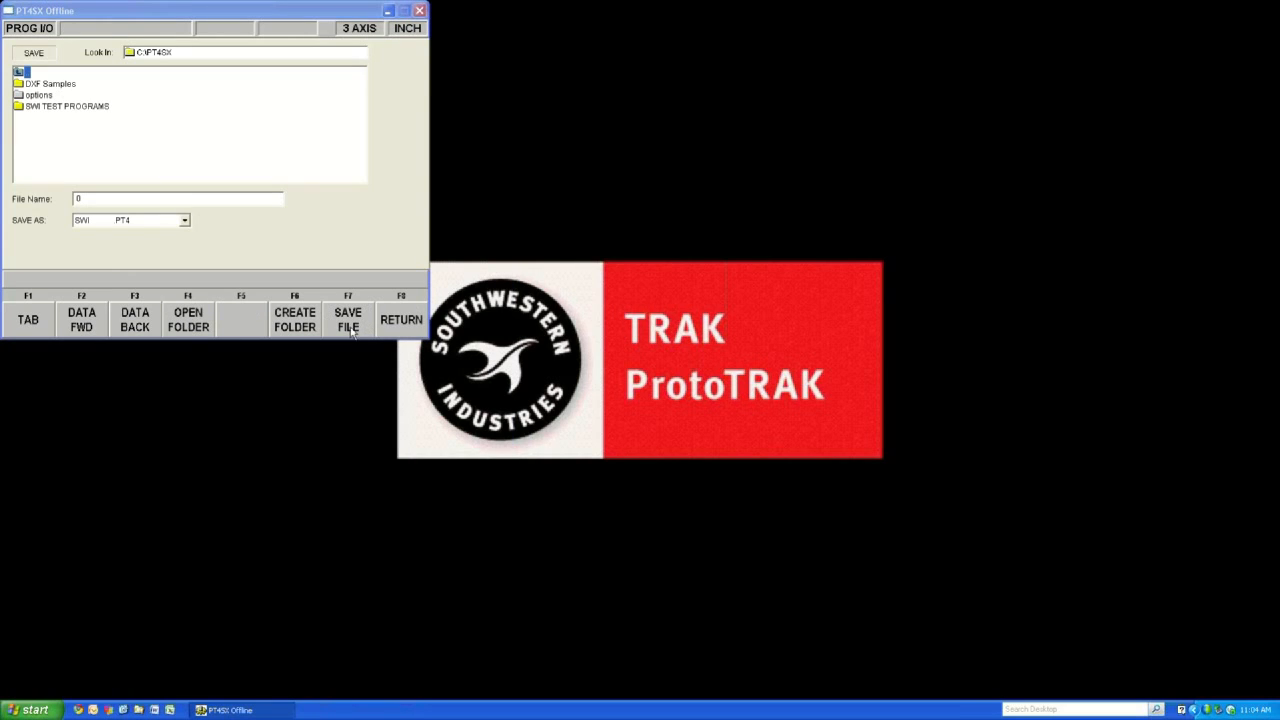
{"action": "mouse_move", "coordinate": [352, 344]}
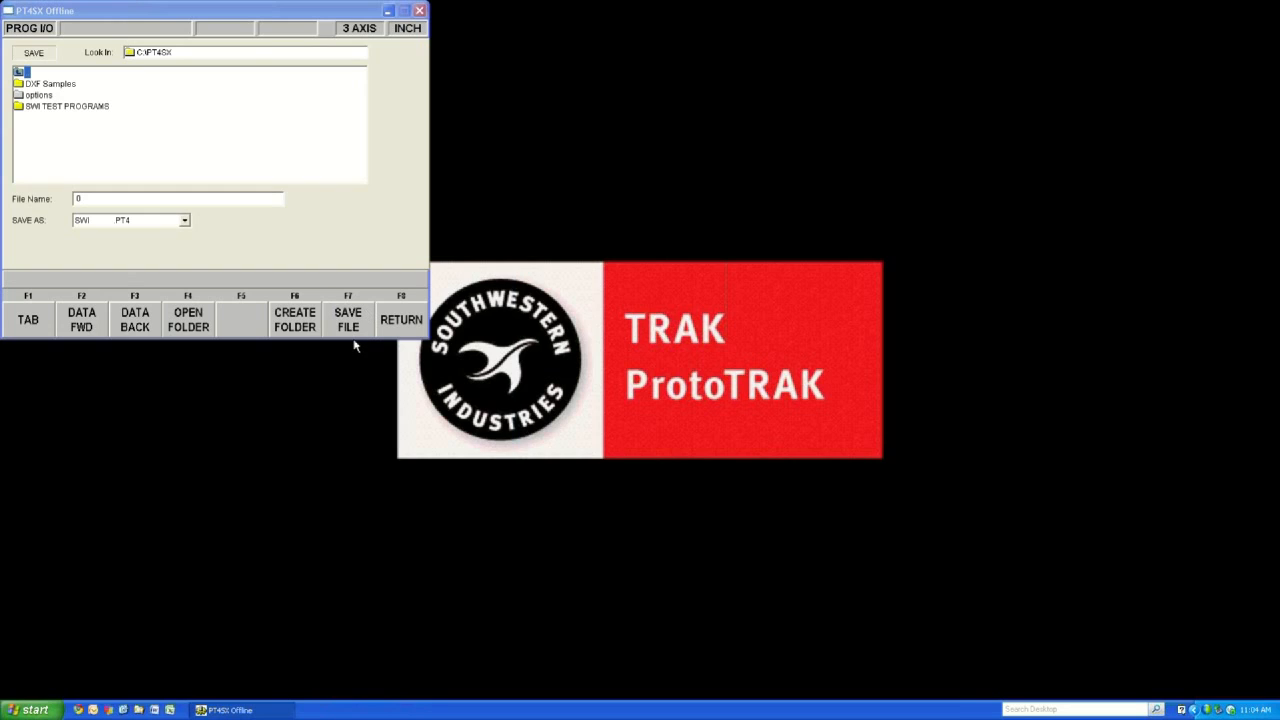